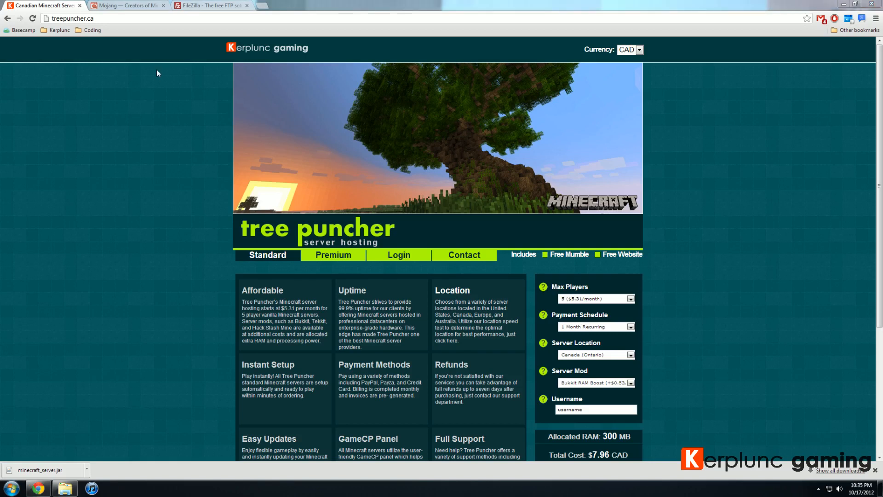
{"action": "mouse_move", "coordinate": [178, 144]}
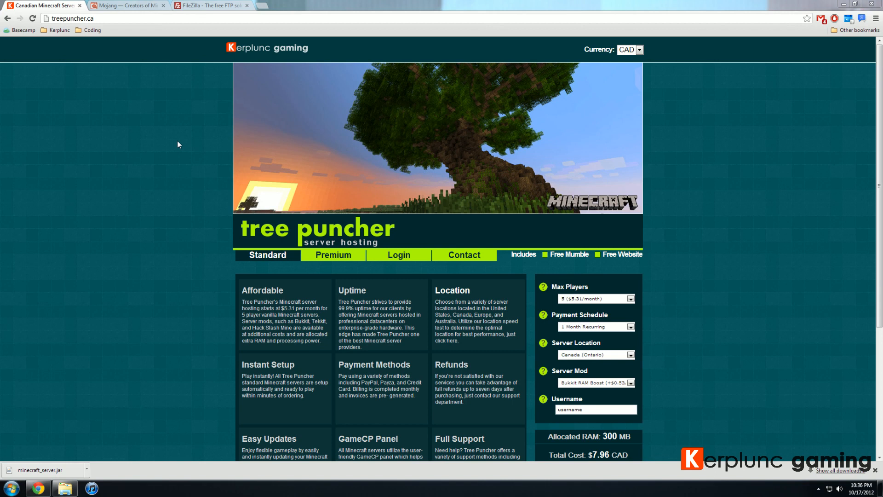
{"action": "mouse_move", "coordinate": [182, 149]}
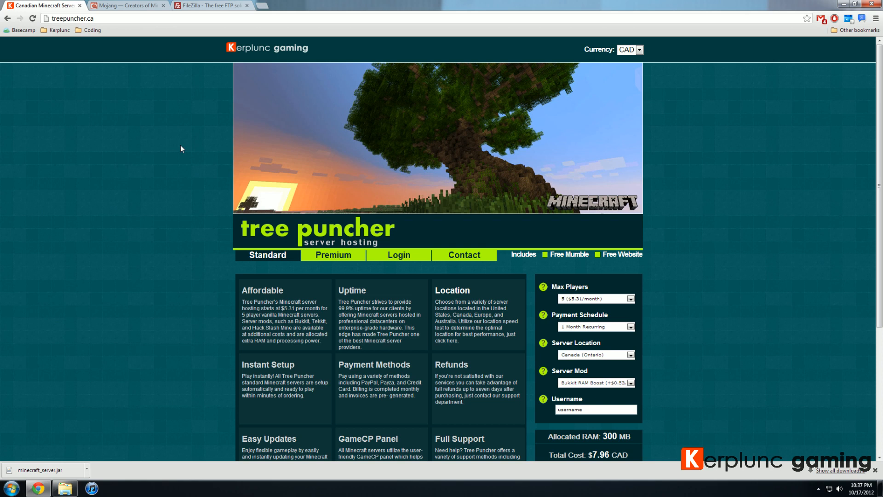
{"action": "mouse_move", "coordinate": [874, 469]}
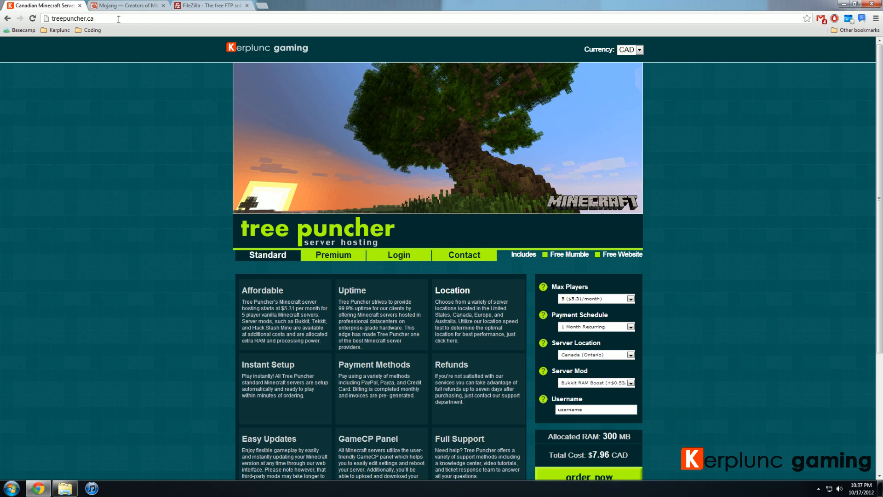
Log in to game.kerplunc gaming.com and expand the My Services list.
{"action": "left_click", "coordinate": [83, 19]}
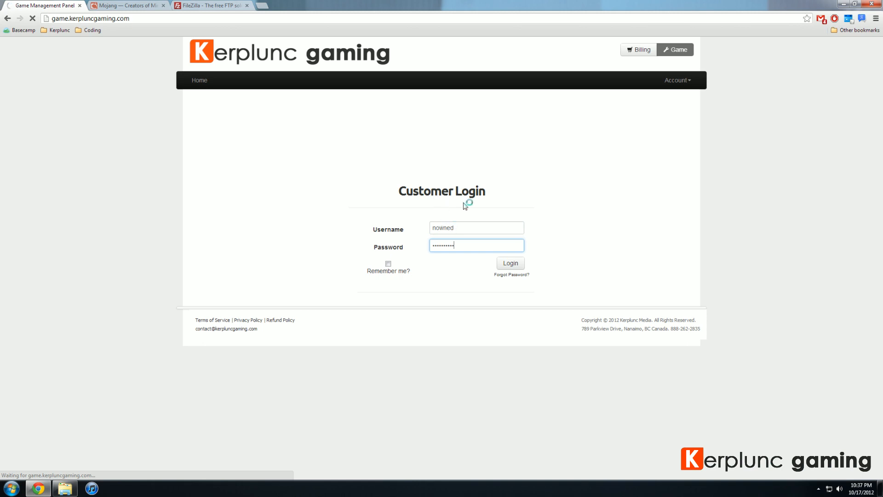
{"action": "left_click", "coordinate": [510, 263]}
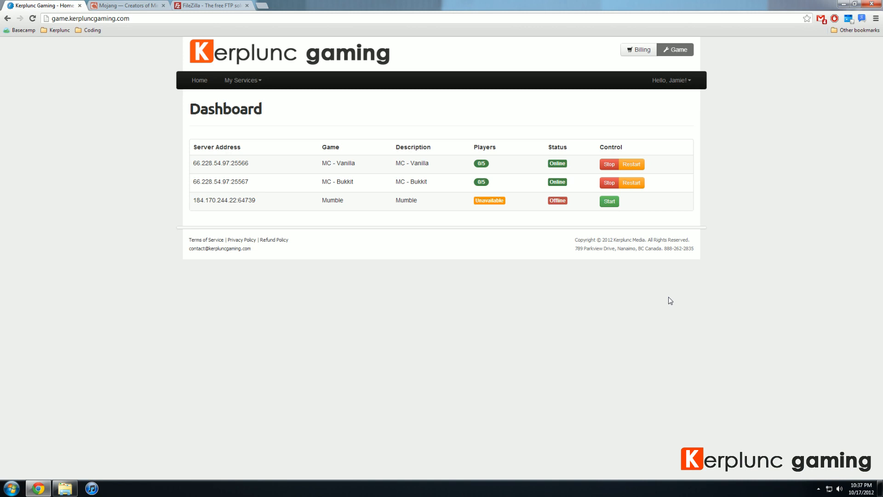
{"action": "mouse_move", "coordinate": [385, 255]}
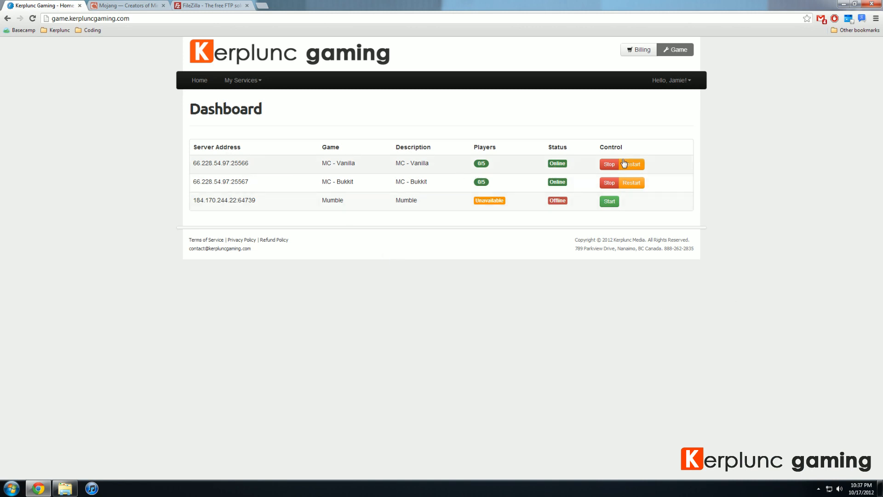
{"action": "mouse_move", "coordinate": [251, 166]}
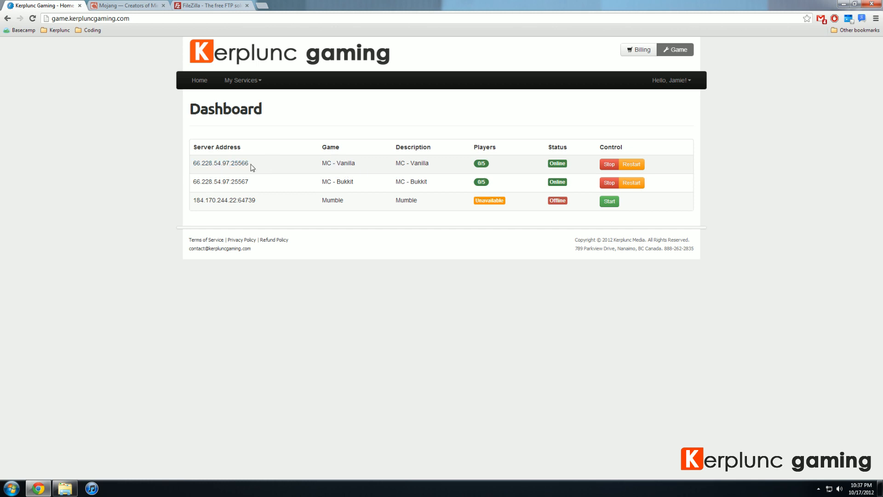
{"action": "left_click", "coordinate": [241, 80]}
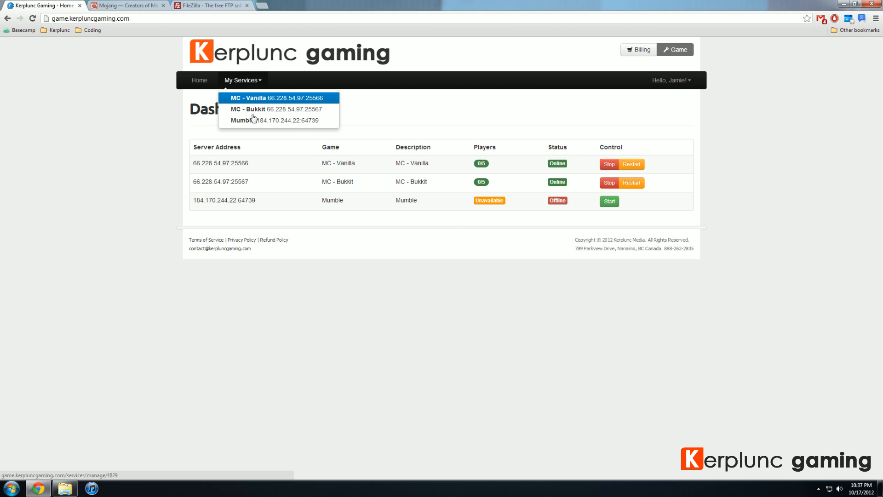
{"action": "mouse_move", "coordinate": [258, 111]}
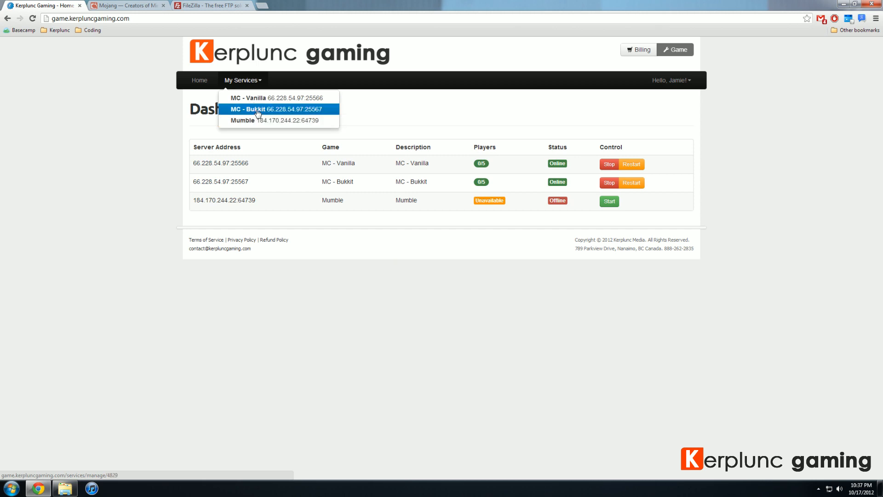
Open the MC - Bukkit service page from My Services.
{"action": "left_click", "coordinate": [257, 109]}
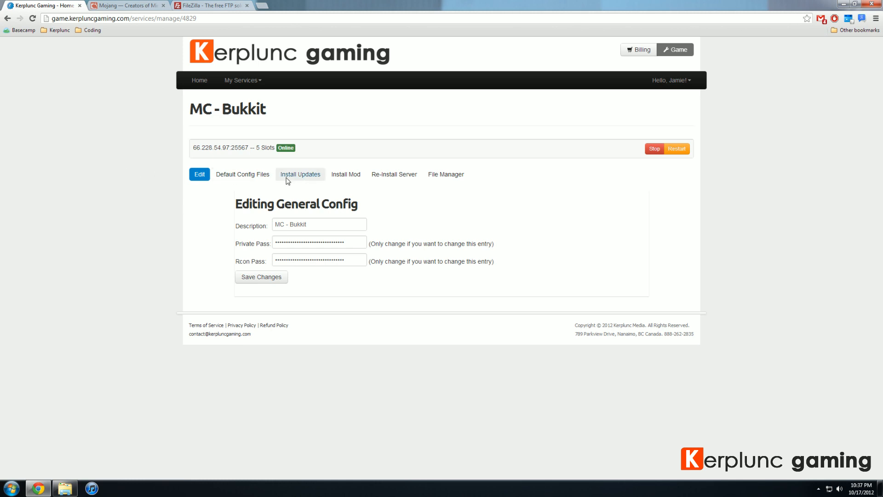
{"action": "mouse_move", "coordinate": [218, 178]}
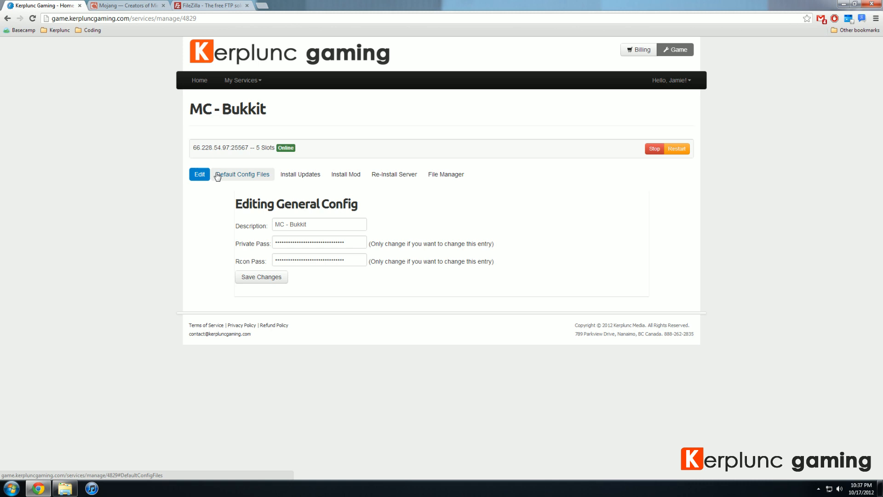
{"action": "mouse_move", "coordinate": [290, 177]}
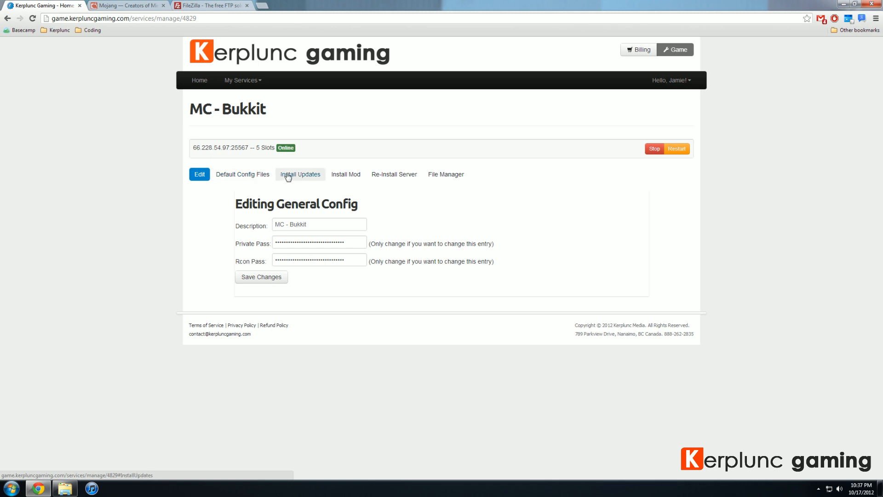
{"action": "mouse_move", "coordinate": [435, 181]}
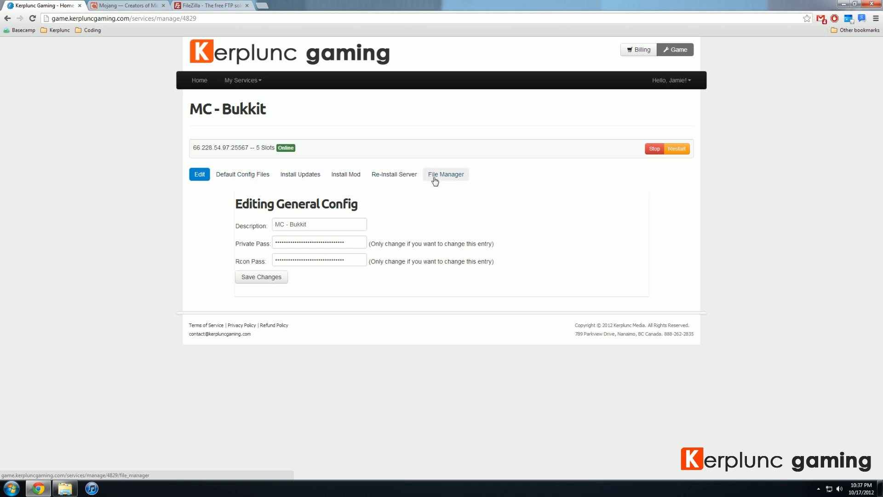
{"action": "left_click", "coordinate": [445, 174]}
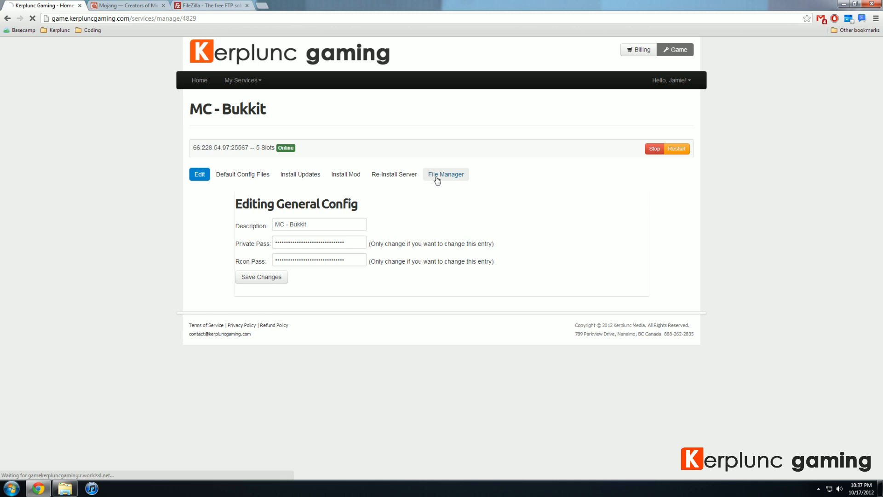
Load the Bukkit file manager showing FTP details and server.properties.
{"action": "left_click", "coordinate": [445, 174]}
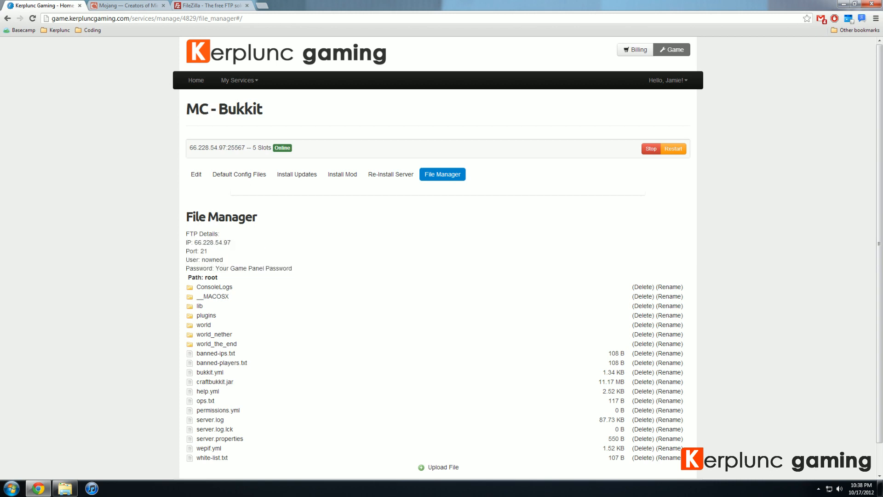
{"action": "mouse_move", "coordinate": [309, 192]}
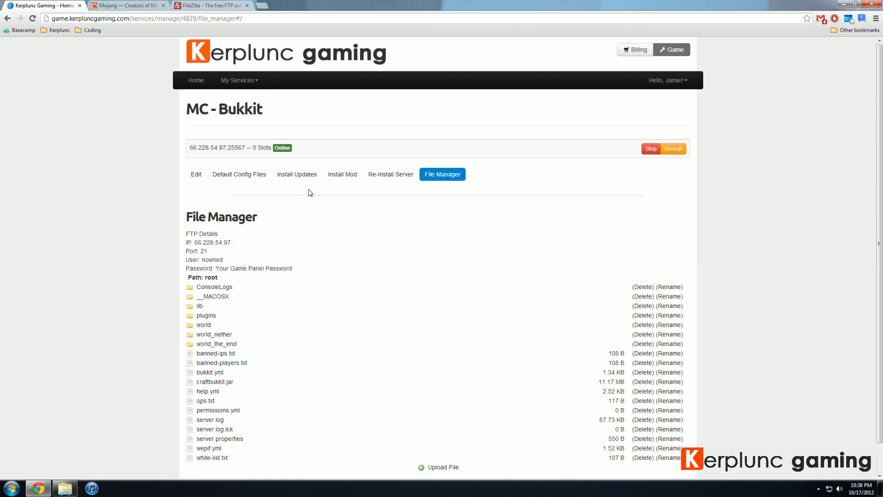
{"action": "mouse_move", "coordinate": [303, 270]}
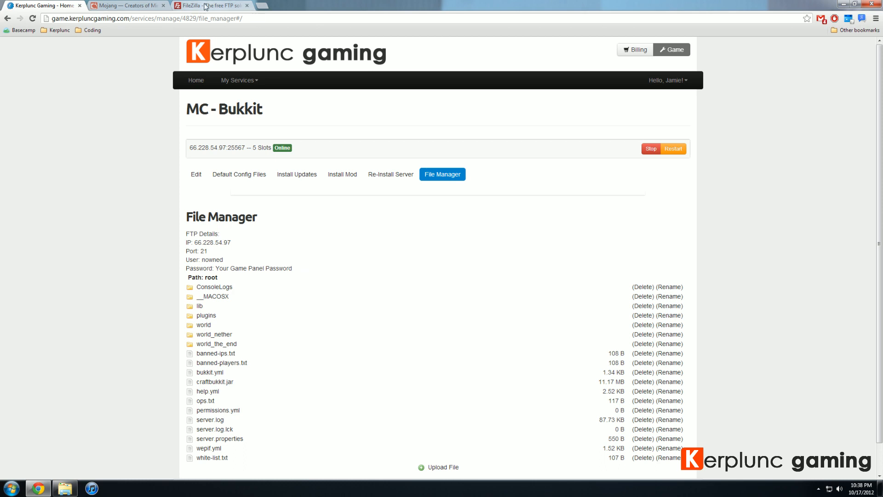
Close the FileZilla website tab and launch the FileZilla client.
{"action": "left_click", "coordinate": [218, 4]}
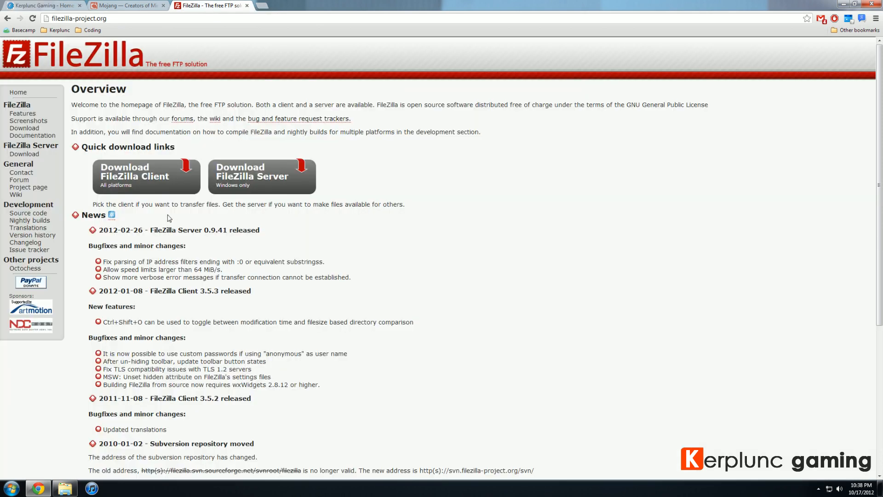
{"action": "mouse_move", "coordinate": [201, 191]}
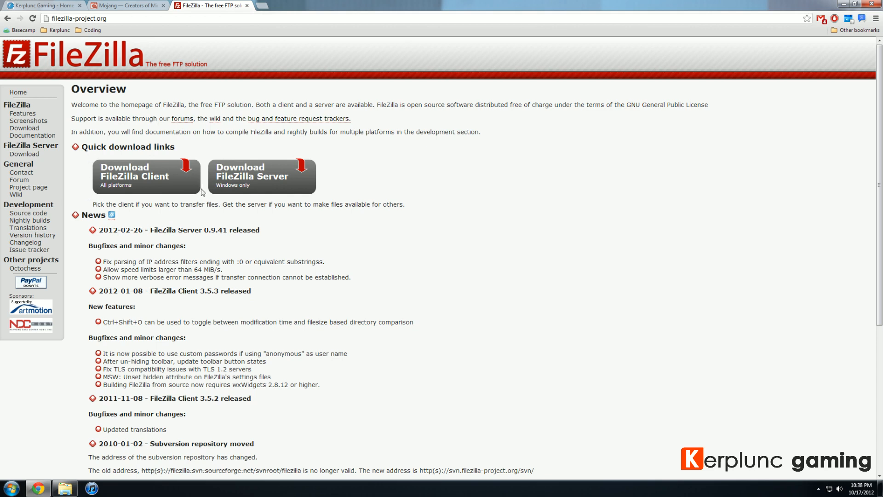
{"action": "mouse_move", "coordinate": [107, 215]}
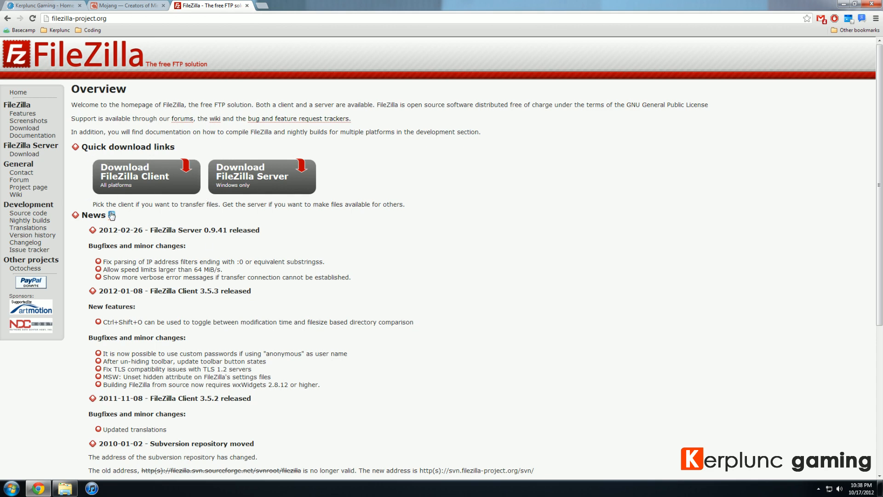
{"action": "mouse_move", "coordinate": [117, 185]}
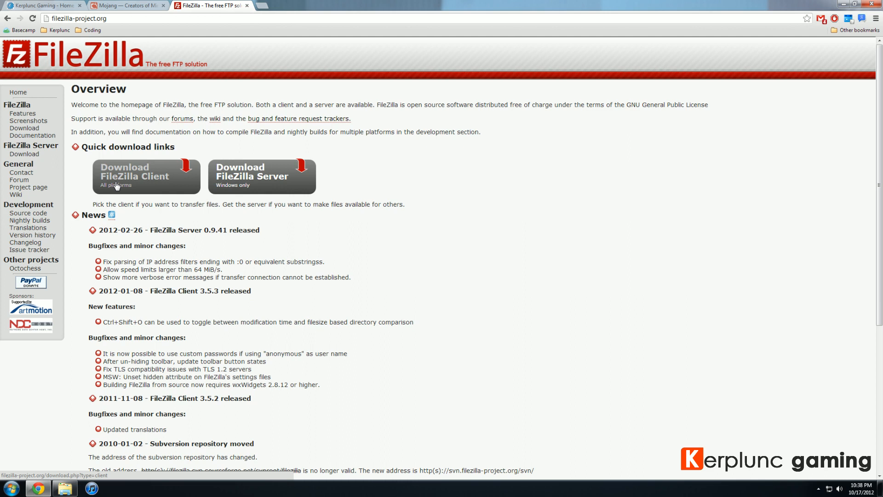
{"action": "mouse_move", "coordinate": [232, 8]}
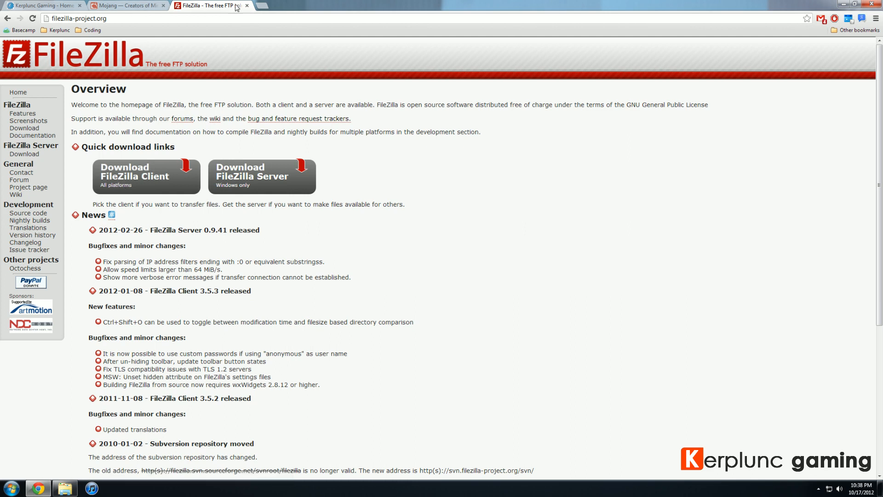
{"action": "left_click", "coordinate": [249, 6]}
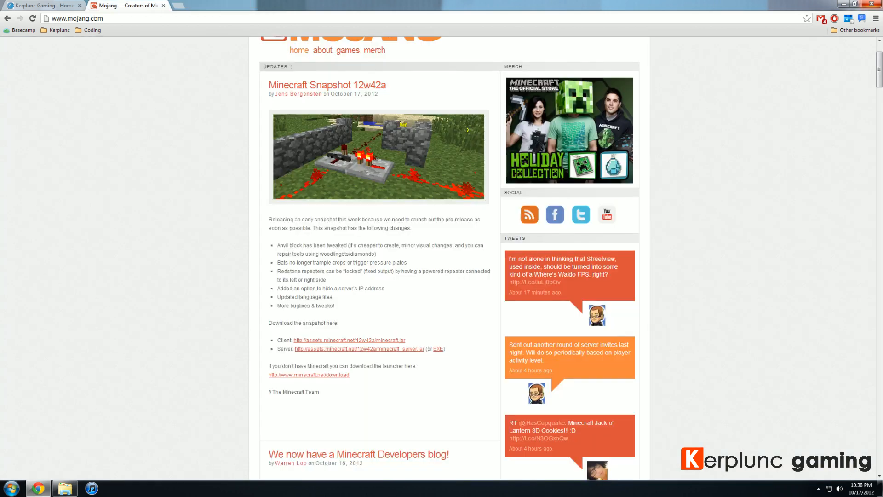
{"action": "left_click", "coordinate": [118, 488]}
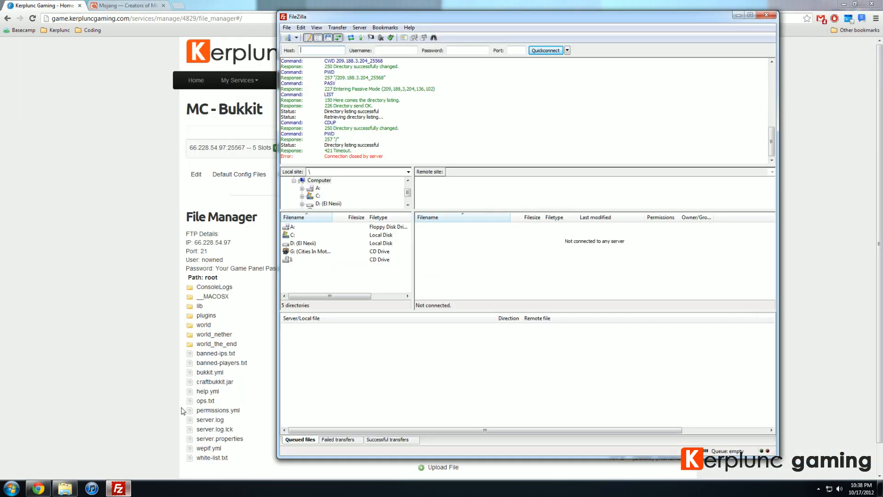
Quickconnect FileZilla to host 66.228.54.97 with the account username and password.
{"action": "left_click", "coordinate": [320, 50]}
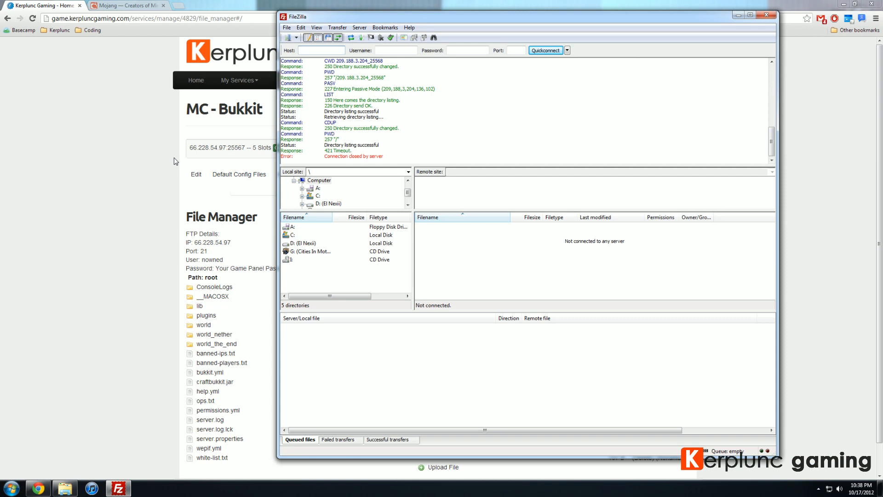
{"action": "type", "text": "66.228.54.97"}
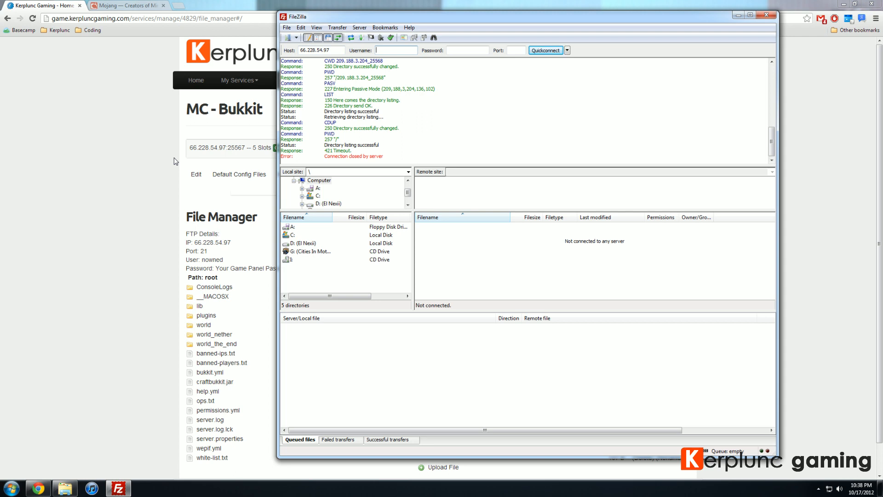
{"action": "type", "text": "now"}
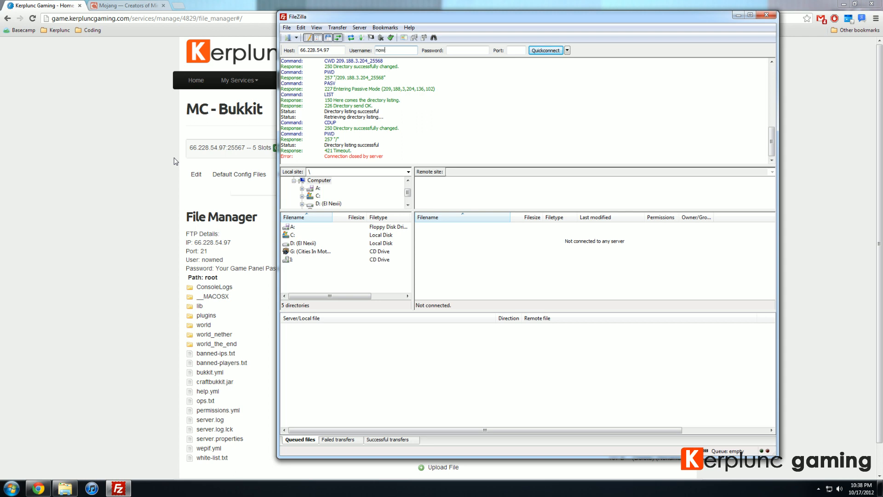
{"action": "left_click", "coordinate": [467, 50]}
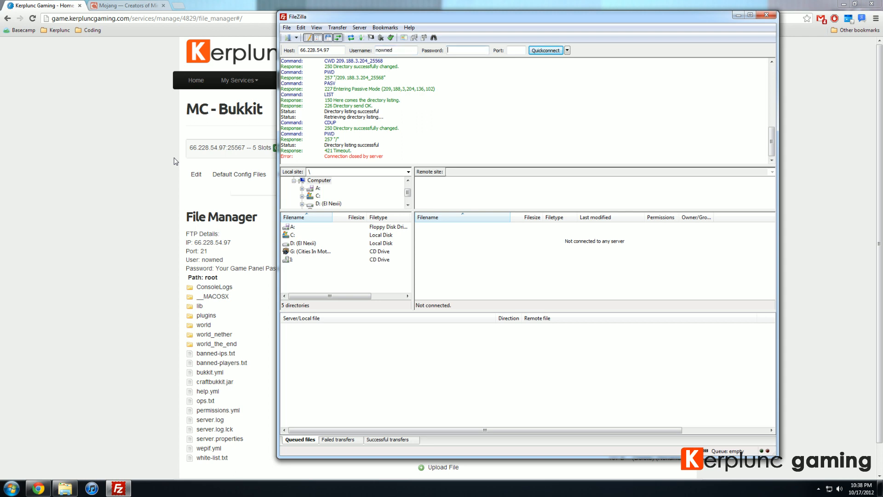
{"action": "type", "text": "password"}
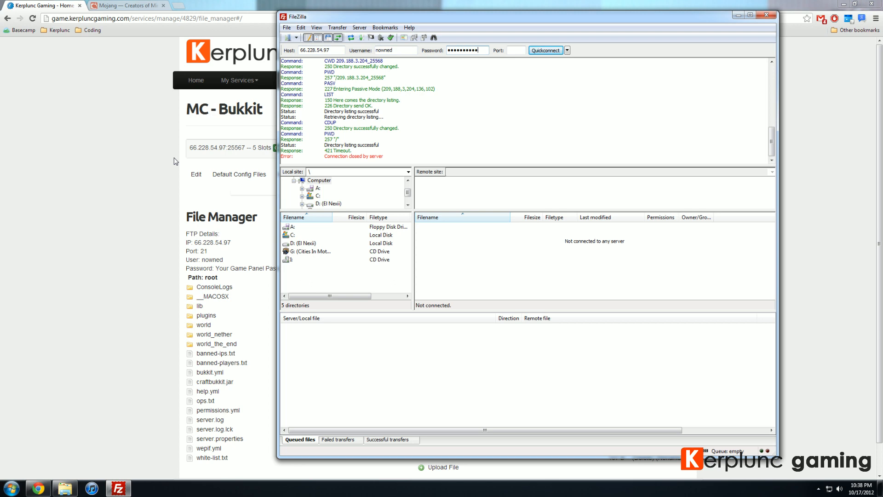
{"action": "left_click", "coordinate": [547, 50]}
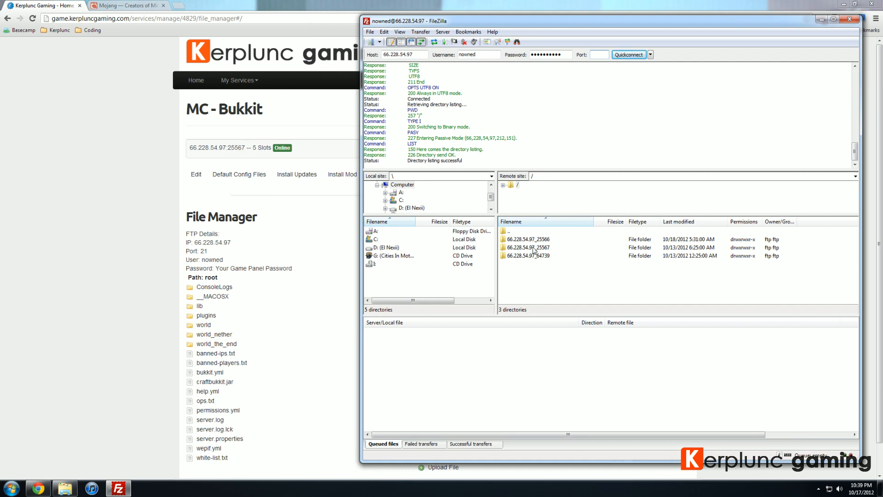
Open the 66.228.54.97_25567 folder and select craftbukkit.jar.
{"action": "double_click", "coordinate": [528, 247]}
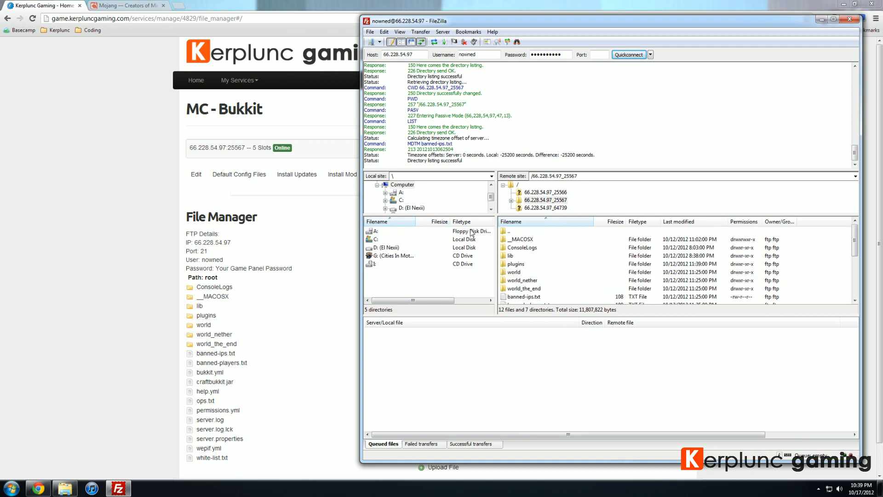
{"action": "mouse_move", "coordinate": [594, 270]}
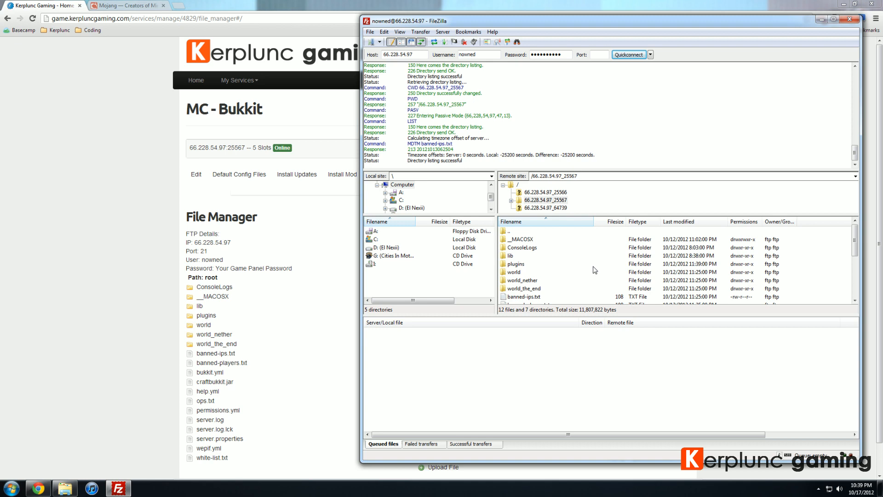
{"action": "mouse_move", "coordinate": [567, 266]}
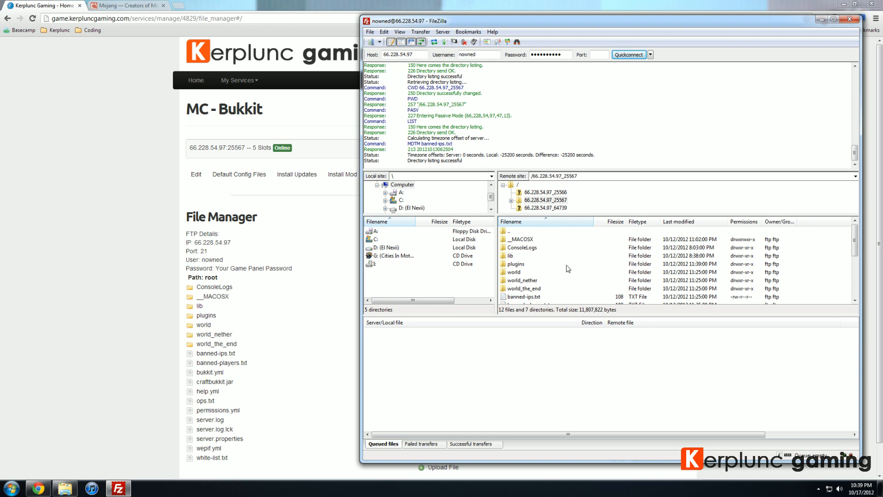
{"action": "scroll", "scroll_direction": "down", "scroll_amount": 3}
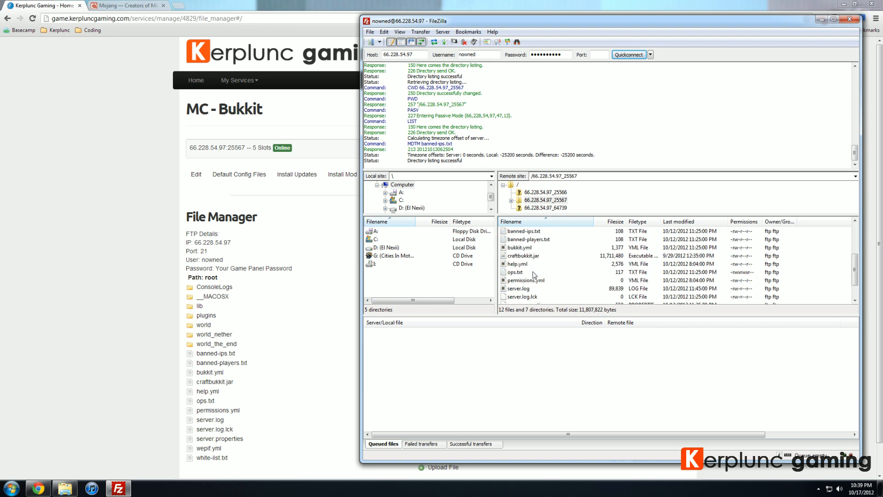
{"action": "left_click", "coordinate": [522, 255]}
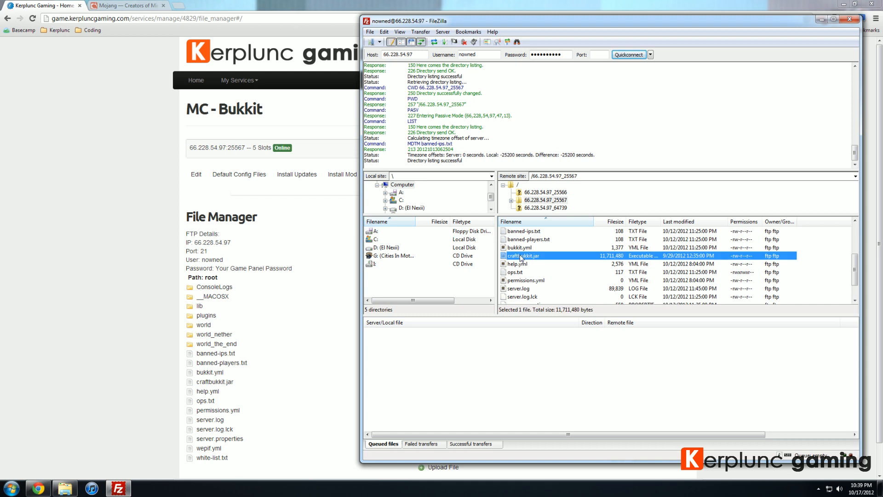
{"action": "mouse_move", "coordinate": [557, 257]}
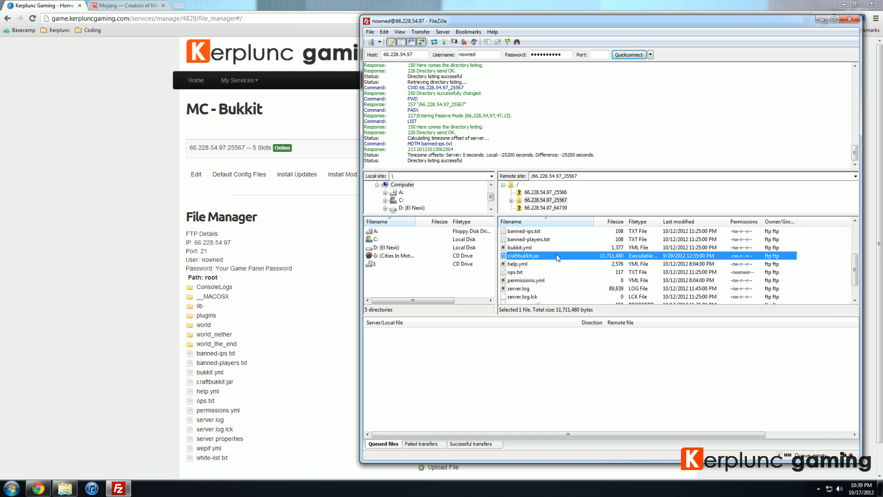
{"action": "mouse_move", "coordinate": [534, 260]}
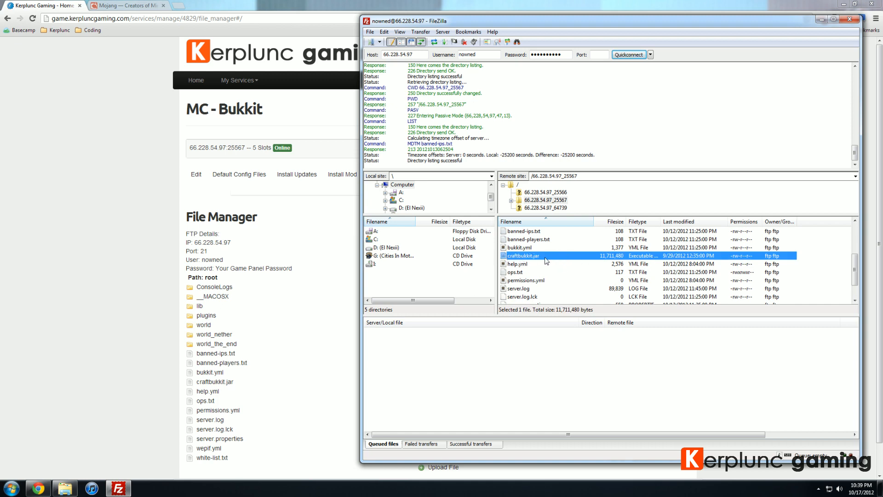
{"action": "mouse_move", "coordinate": [158, 157]}
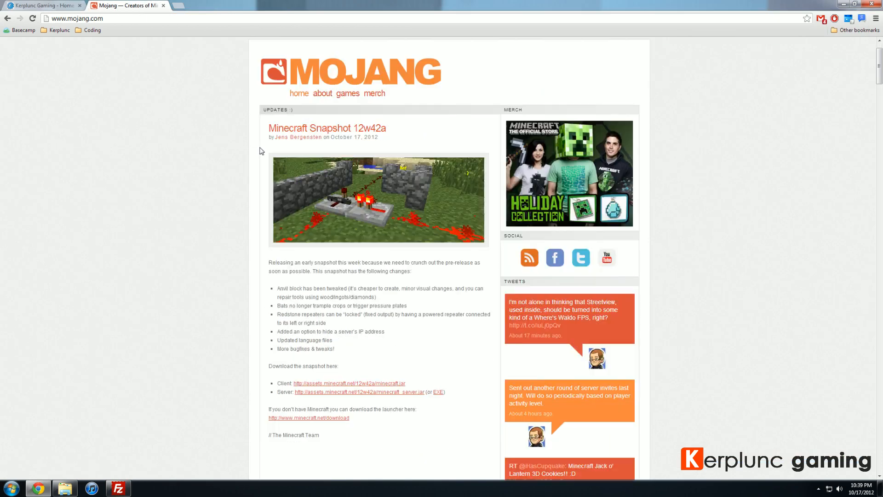
{"action": "mouse_move", "coordinate": [406, 136]}
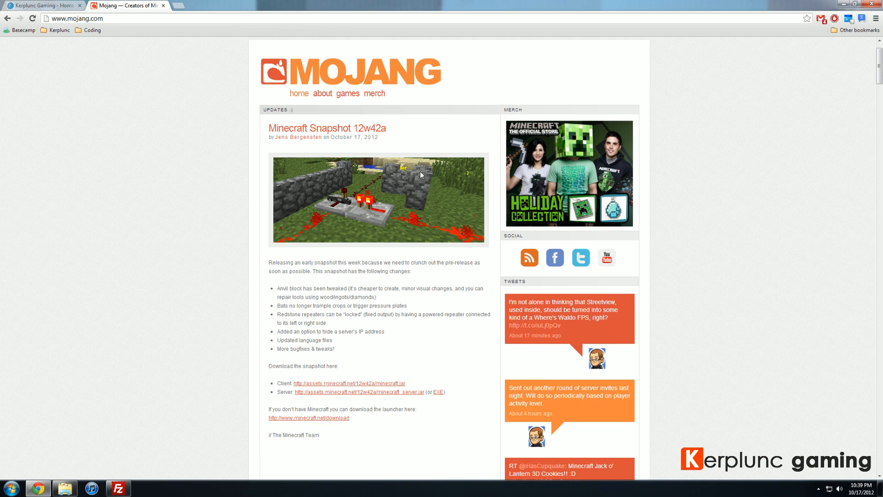
Scroll the Snapshot 12w42a post to its download links, then show the Plugins folder.
{"action": "left_click_drag", "start_coordinate": [269, 288], "coordinate": [333, 349]}
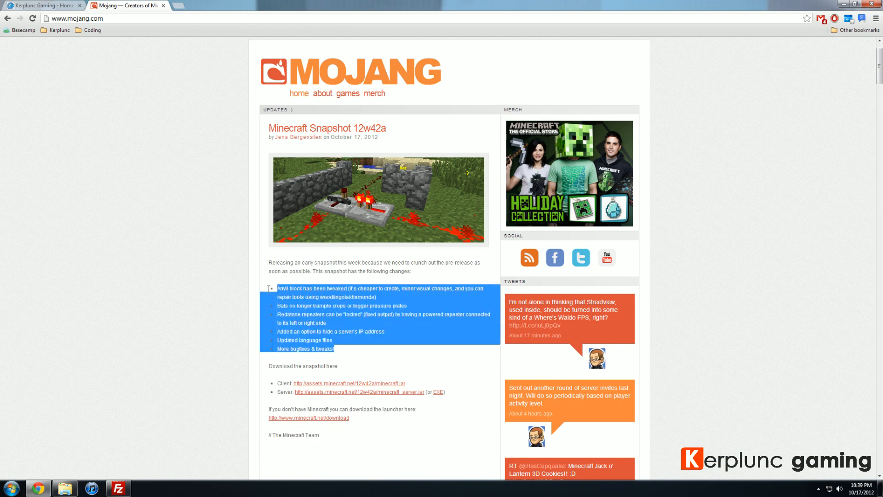
{"action": "scroll", "scroll_direction": "down", "scroll_amount": 3}
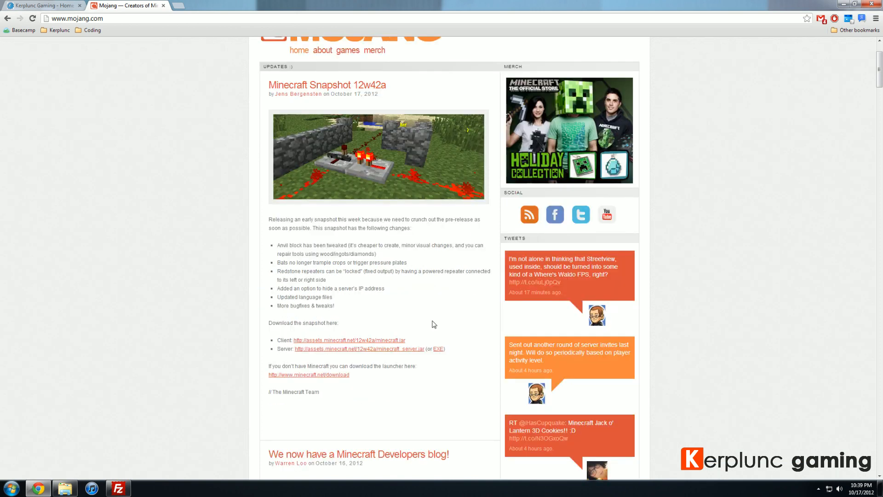
{"action": "scroll", "scroll_direction": "down", "scroll_amount": 3}
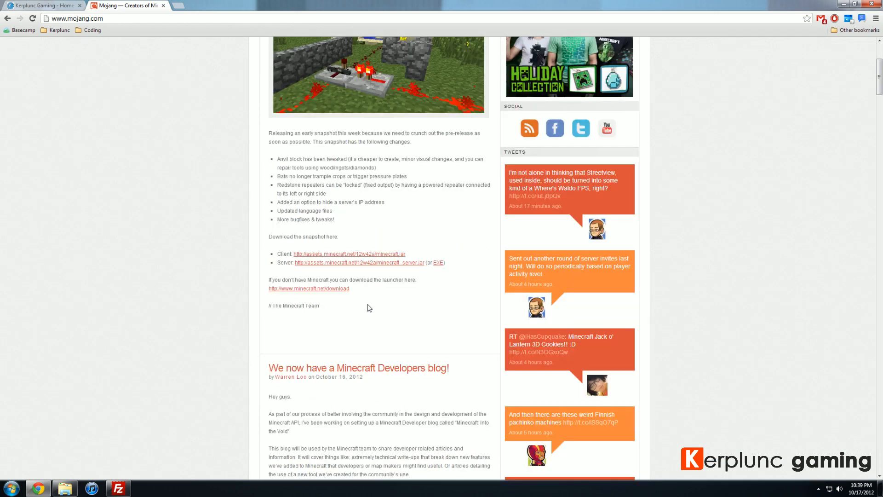
{"action": "mouse_move", "coordinate": [271, 265]}
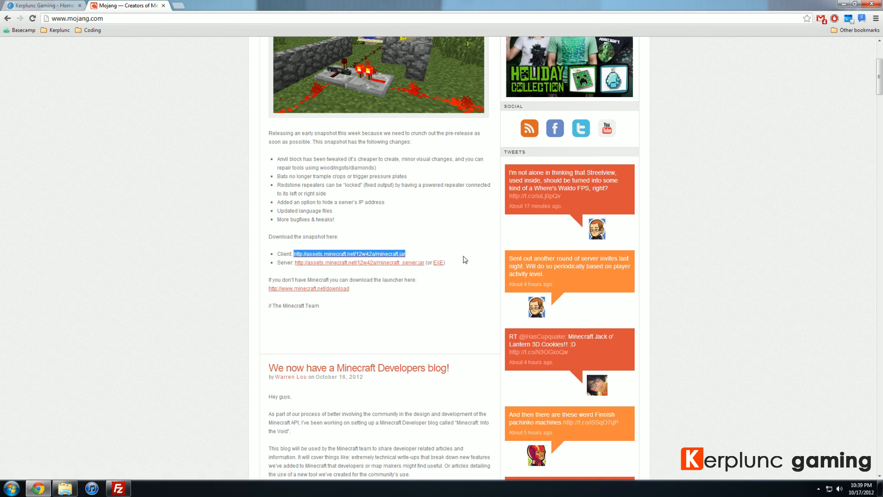
{"action": "mouse_move", "coordinate": [306, 272]}
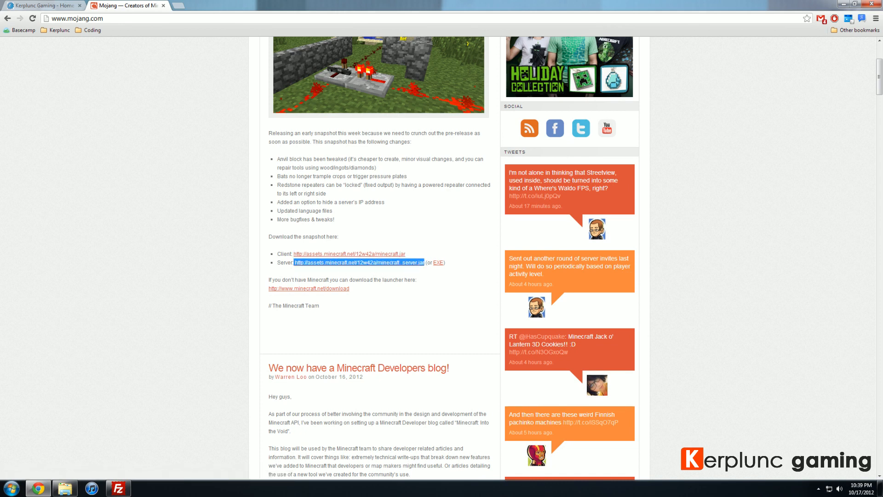
{"action": "left_click", "coordinate": [65, 488]}
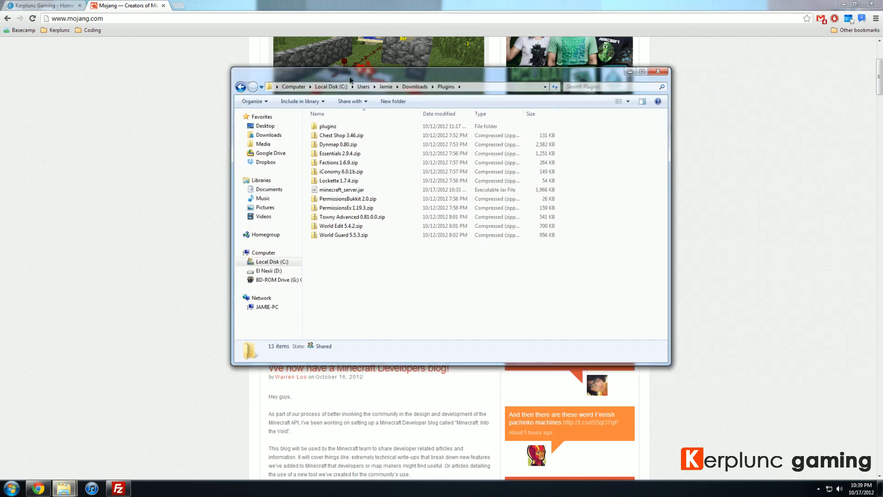
Rename minecraft_server.jar to craftbukkit.jar.
{"action": "left_click", "coordinate": [342, 190]}
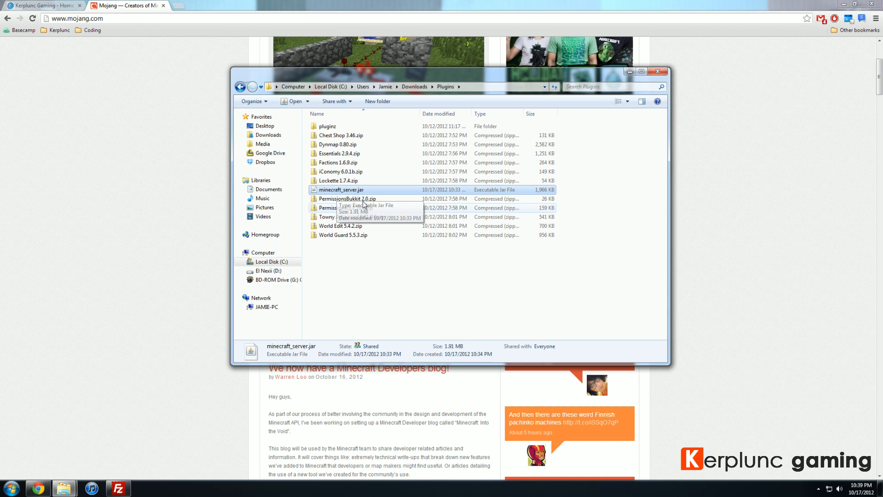
{"action": "mouse_move", "coordinate": [418, 221]}
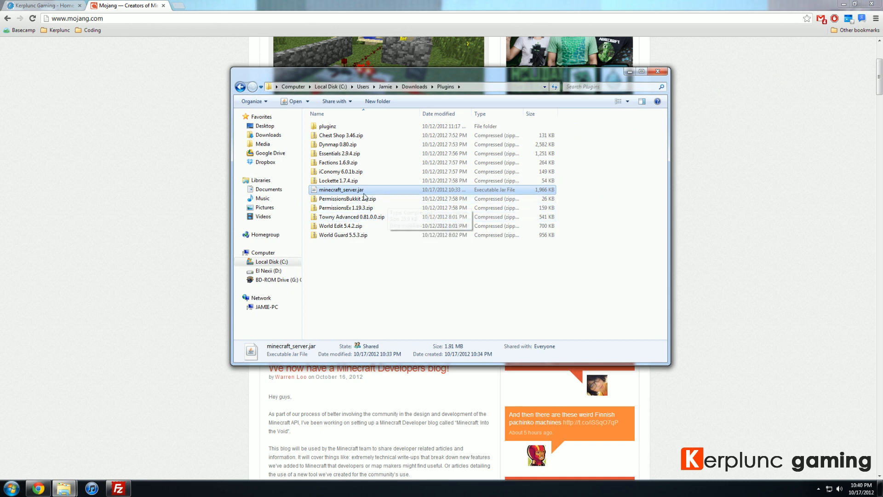
{"action": "mouse_move", "coordinate": [342, 196]}
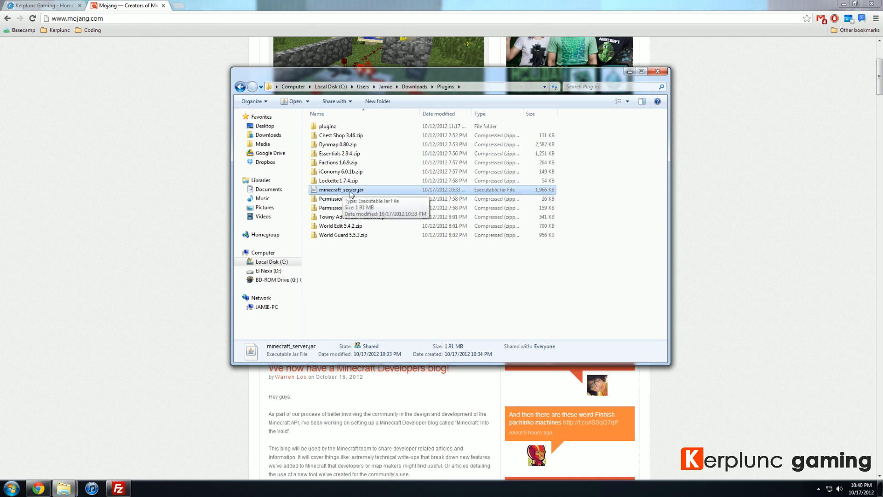
{"action": "mouse_move", "coordinate": [345, 193]}
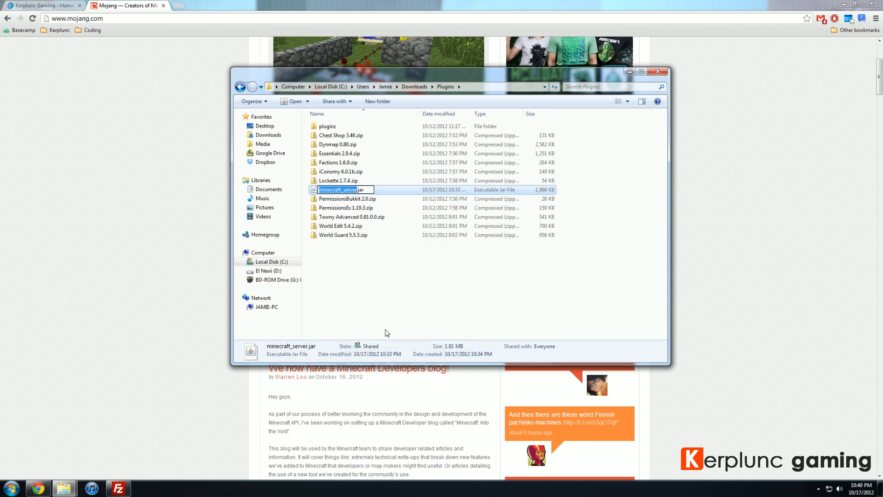
{"action": "type", "text": "craftbukkit.jar"}
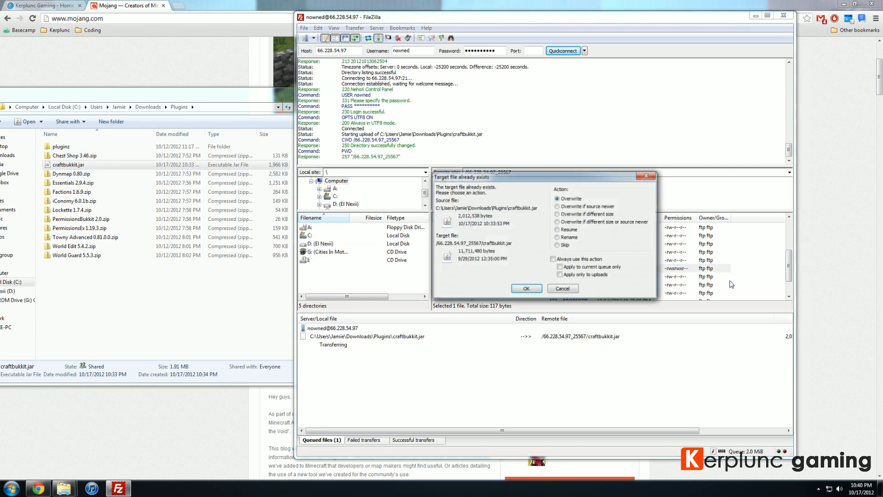
Overwrite the remote craftbukkit.jar with the upload and return to the browser.
{"action": "left_click", "coordinate": [557, 199]}
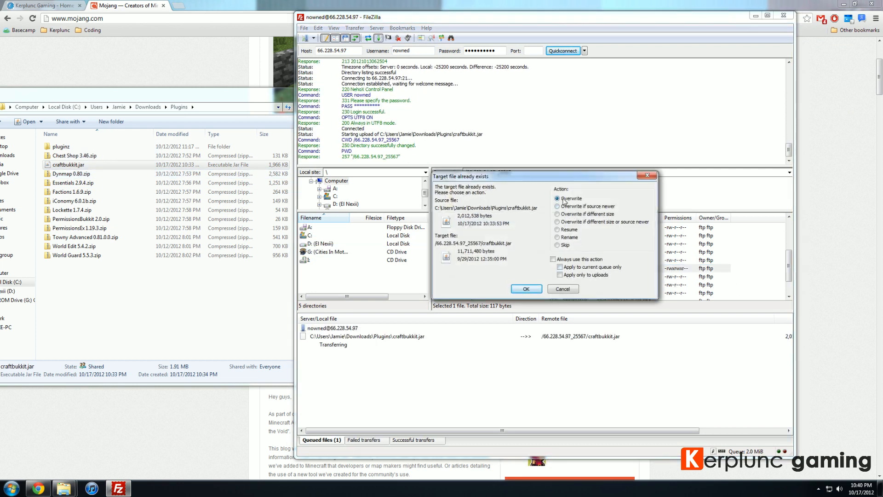
{"action": "left_click", "coordinate": [526, 289]}
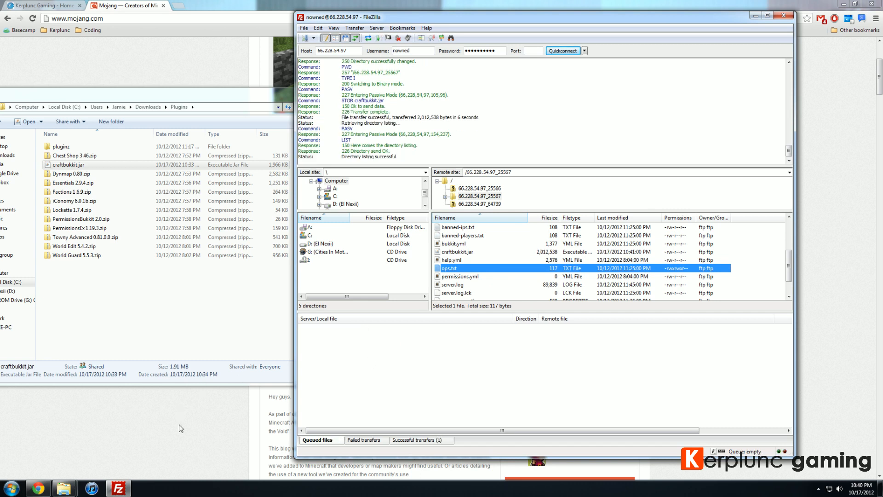
{"action": "left_click", "coordinate": [38, 7]}
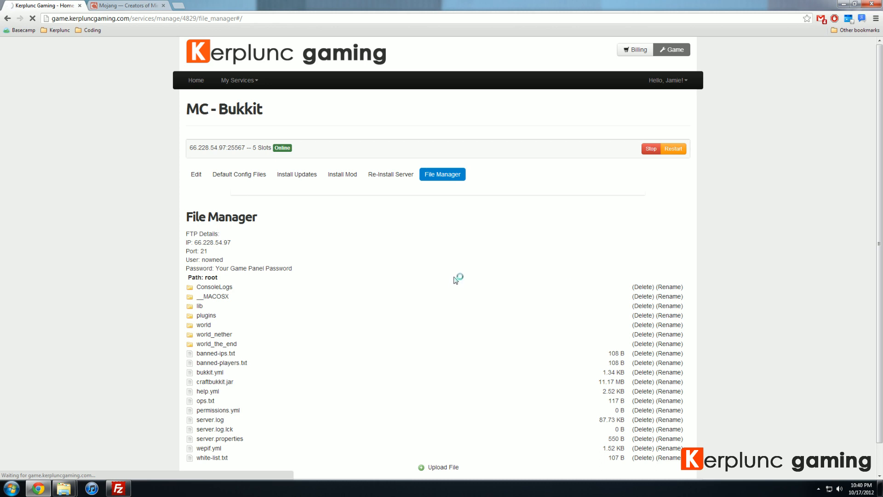
Bring FileZilla back in front of the MC - Bukkit panel page.
{"action": "left_click", "coordinate": [196, 174]}
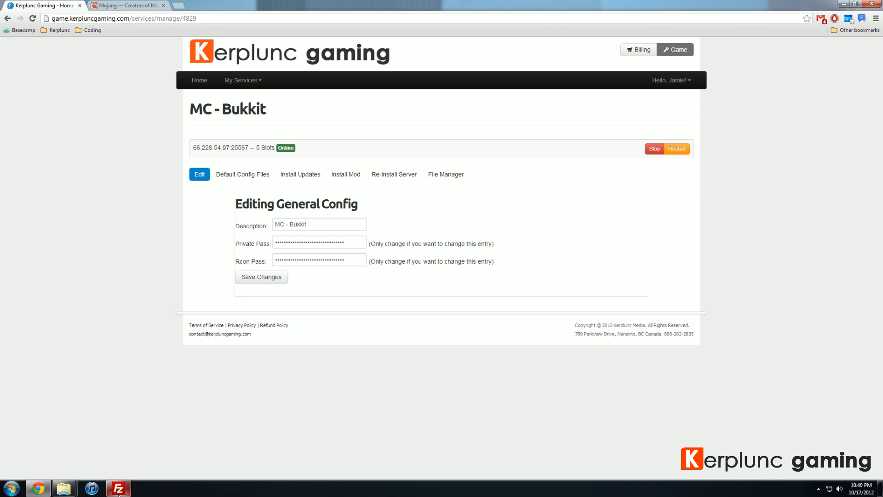
{"action": "left_click", "coordinate": [118, 488]}
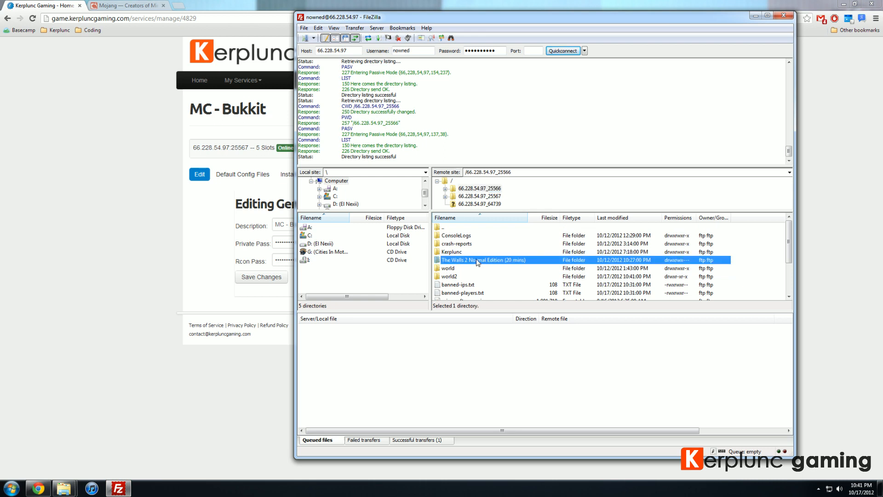
Select minecraft_server.jar (1,801,710 bytes) in the 66.228.54.97_25566 server folder.
{"action": "scroll", "scroll_direction": "down", "scroll_amount": 3}
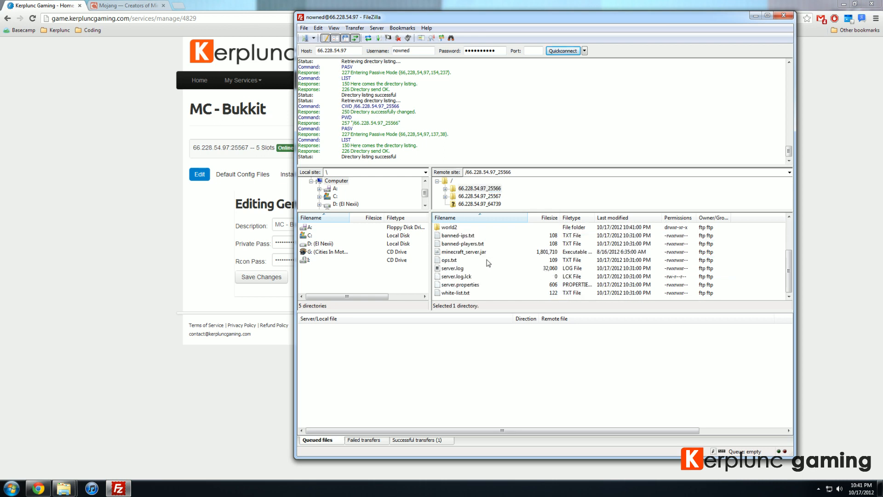
{"action": "left_click", "coordinate": [464, 252]}
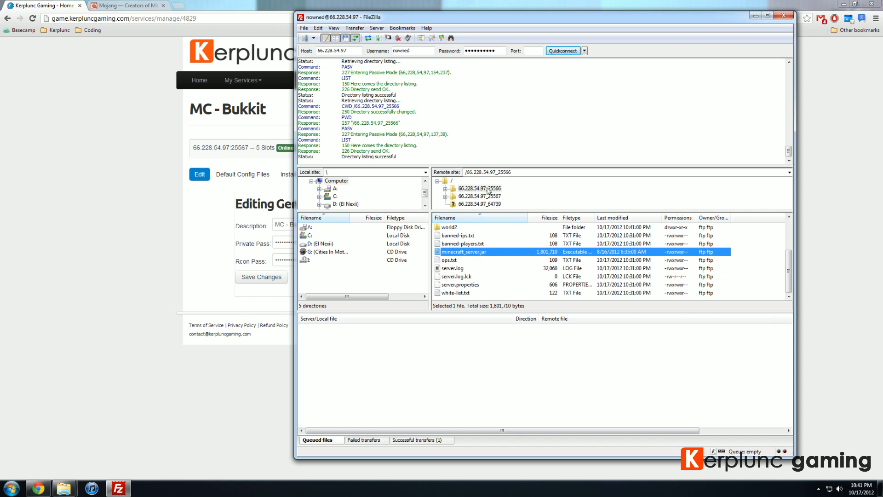
{"action": "mouse_move", "coordinate": [488, 268]}
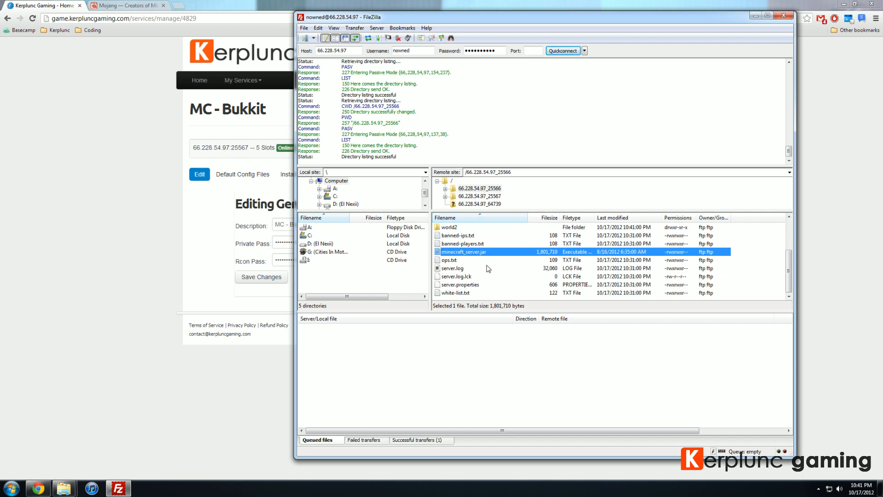
{"action": "mouse_move", "coordinate": [63, 488]}
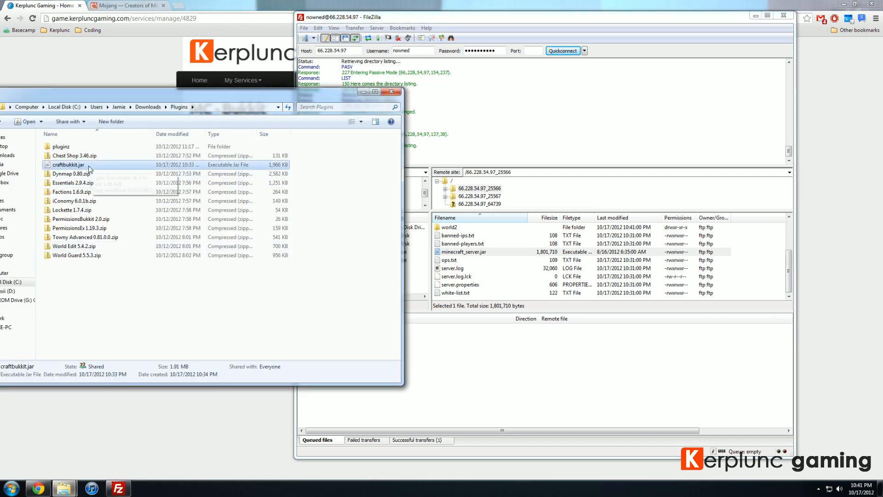
{"action": "mouse_move", "coordinate": [69, 171]}
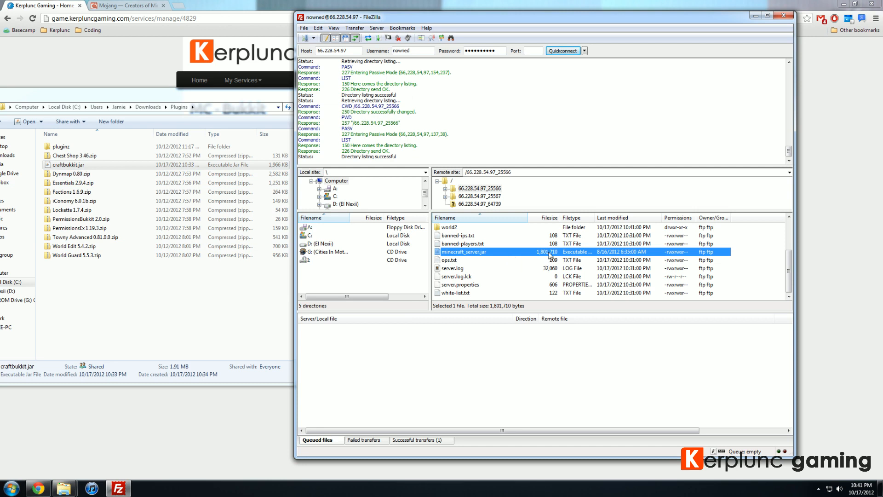
{"action": "mouse_move", "coordinate": [4, 385]}
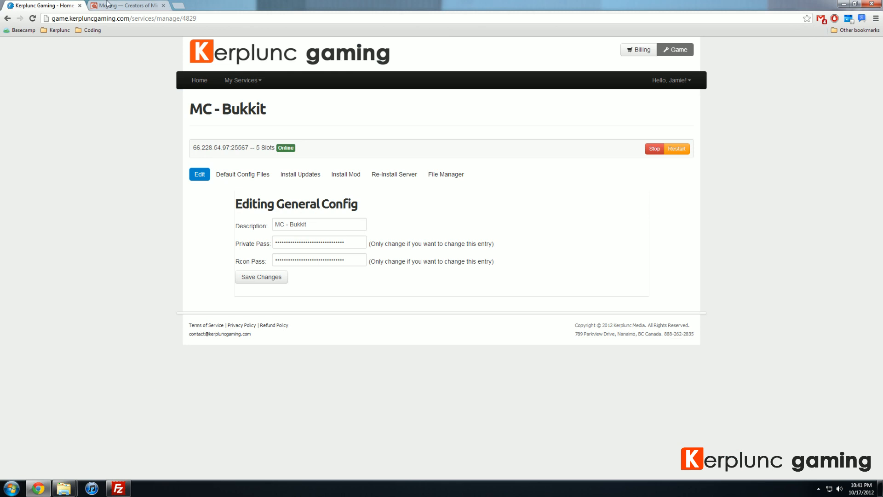
{"action": "left_click", "coordinate": [129, 6]}
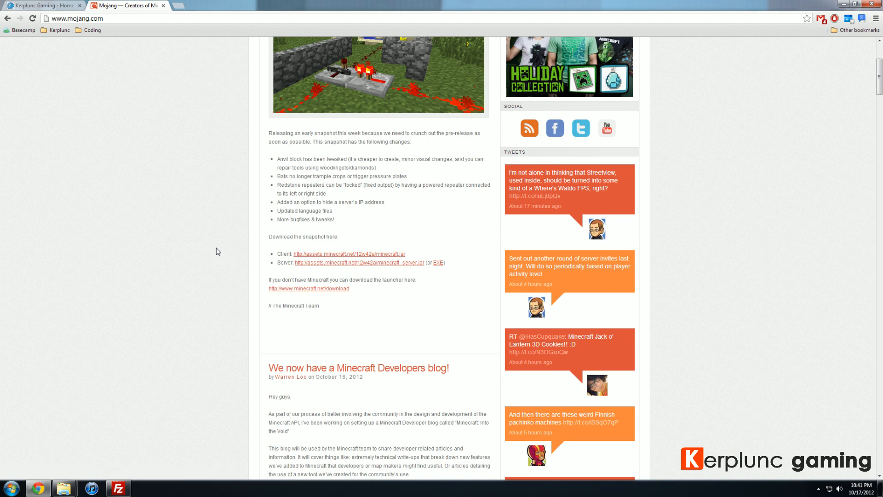
{"action": "mouse_move", "coordinate": [211, 246]}
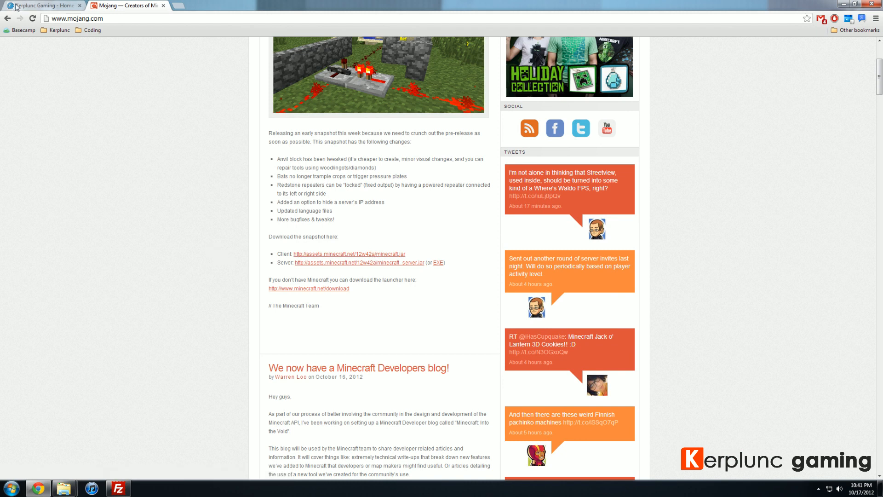
{"action": "left_click", "coordinate": [41, 6]}
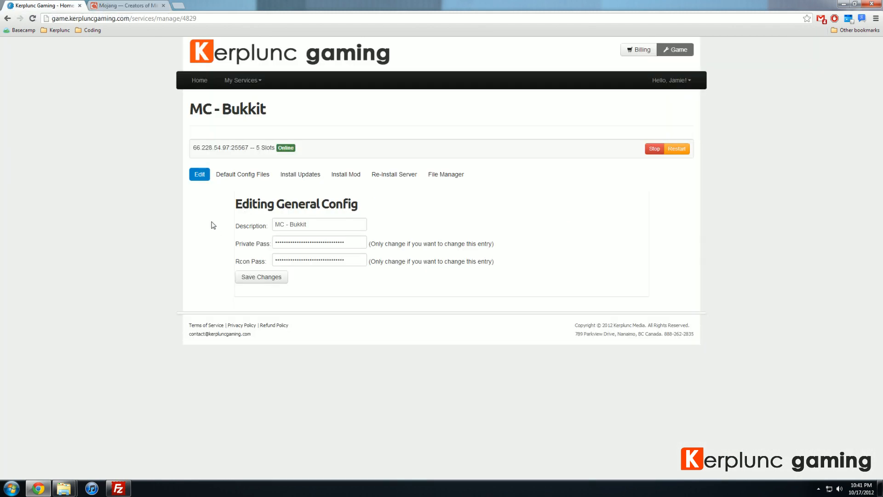
{"action": "mouse_move", "coordinate": [206, 233]}
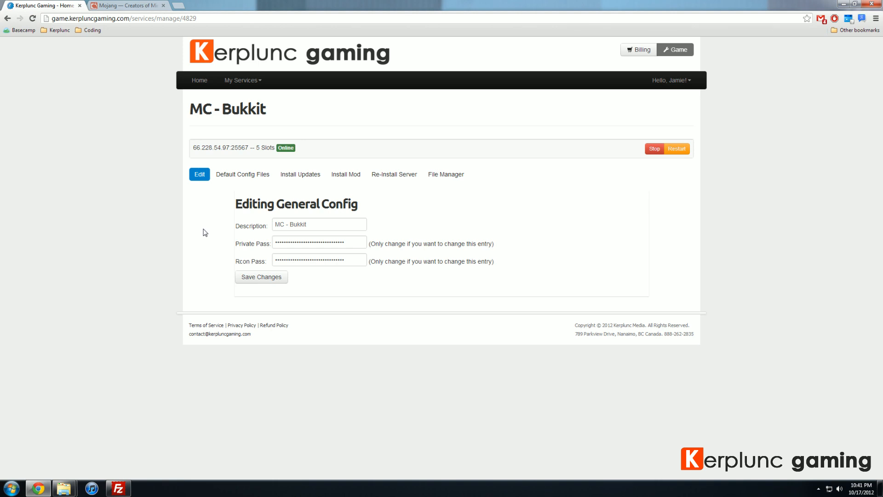
{"action": "mouse_move", "coordinate": [198, 243]}
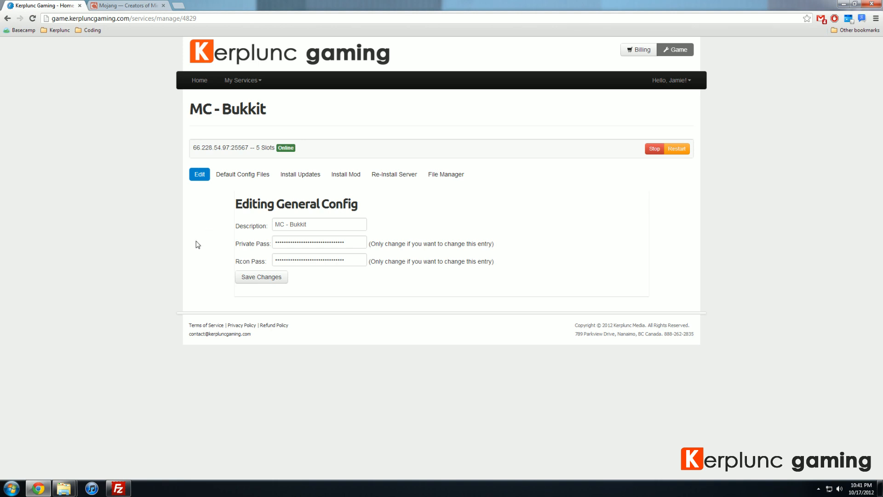
{"action": "mouse_move", "coordinate": [206, 187]}
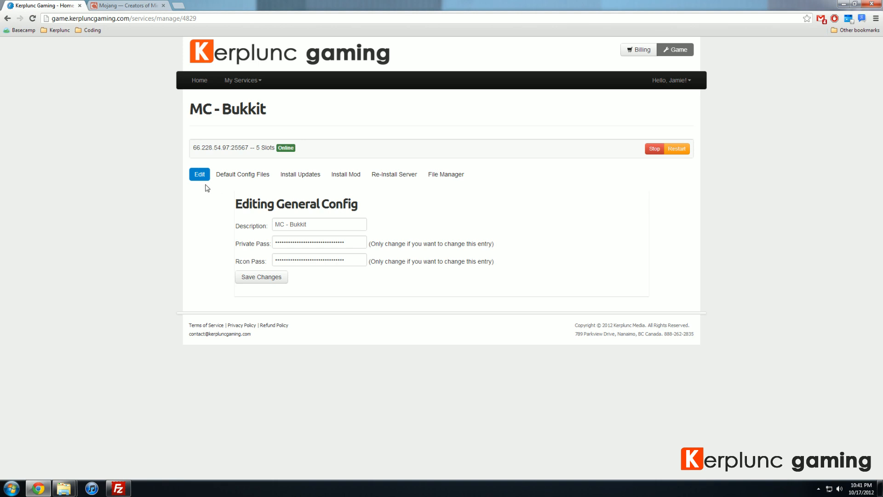
{"action": "mouse_move", "coordinate": [780, 296]}
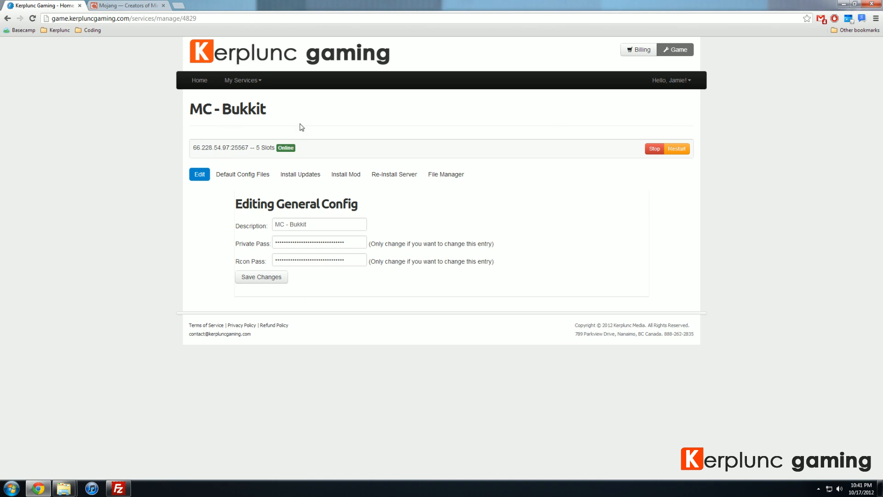
{"action": "mouse_move", "coordinate": [303, 175]}
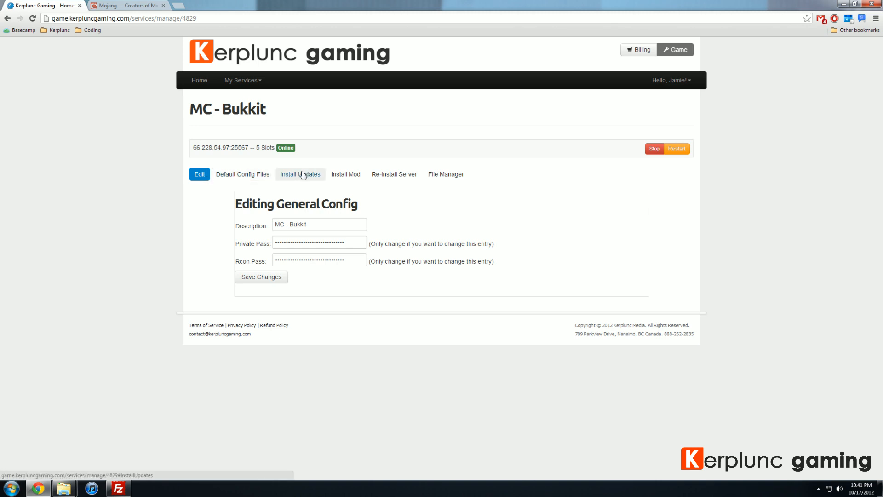
View the MC - Bukkit Update Manager listing version 1.3.2-R1.0 for install.
{"action": "left_click", "coordinate": [300, 174]}
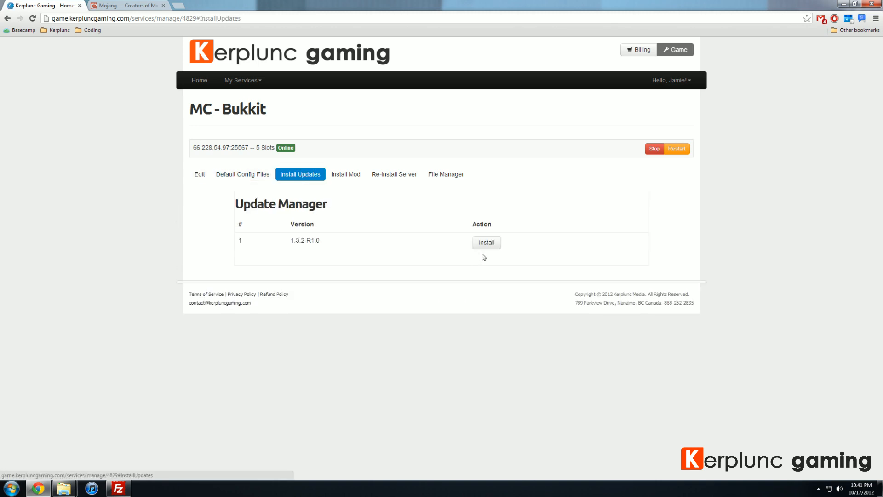
{"action": "left_click", "coordinate": [486, 242]}
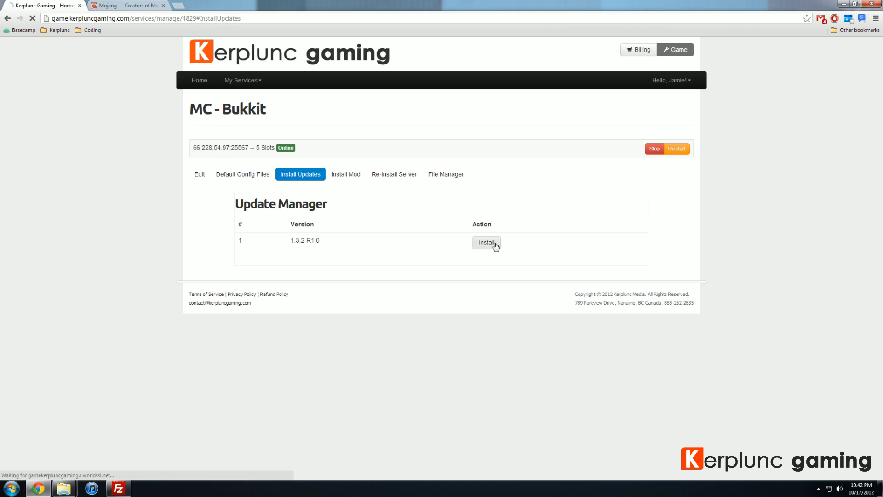
{"action": "left_click", "coordinate": [486, 242]}
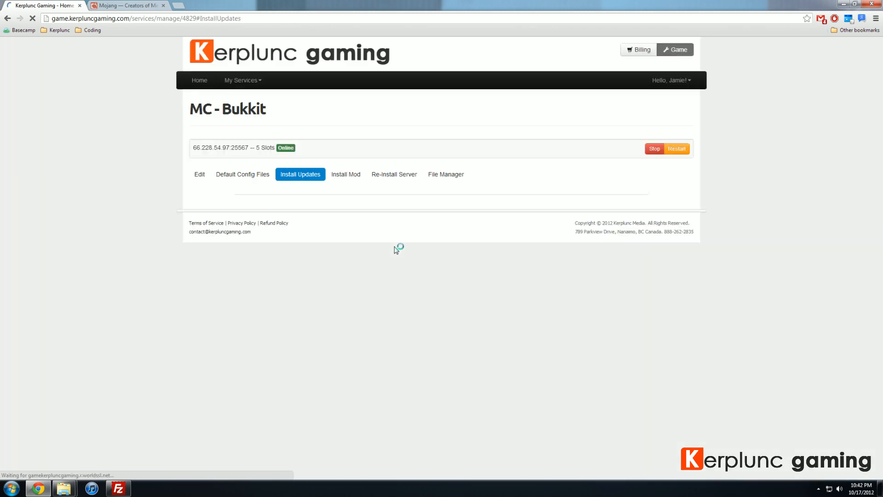
{"action": "left_click", "coordinate": [299, 174]}
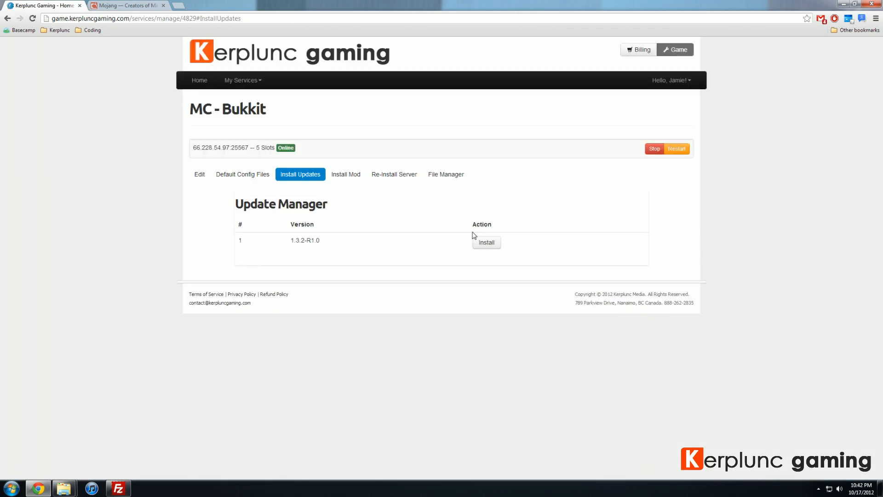
{"action": "mouse_move", "coordinate": [613, 197]}
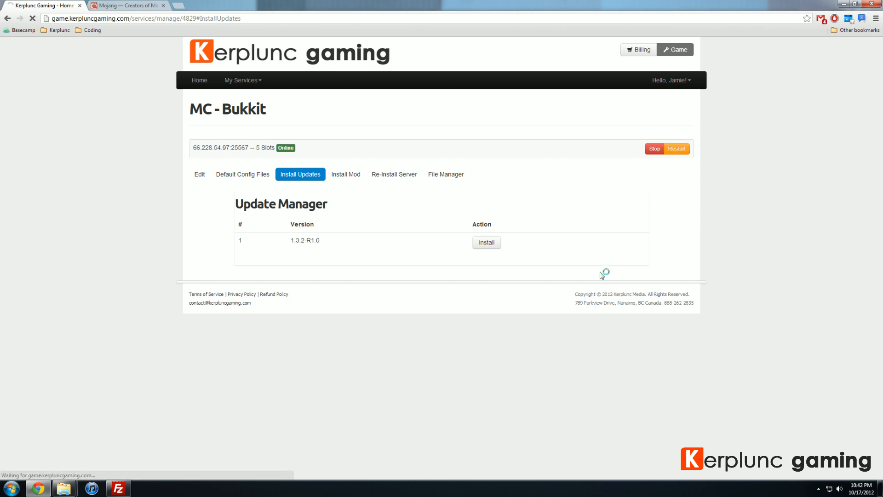
{"action": "mouse_move", "coordinate": [604, 273]}
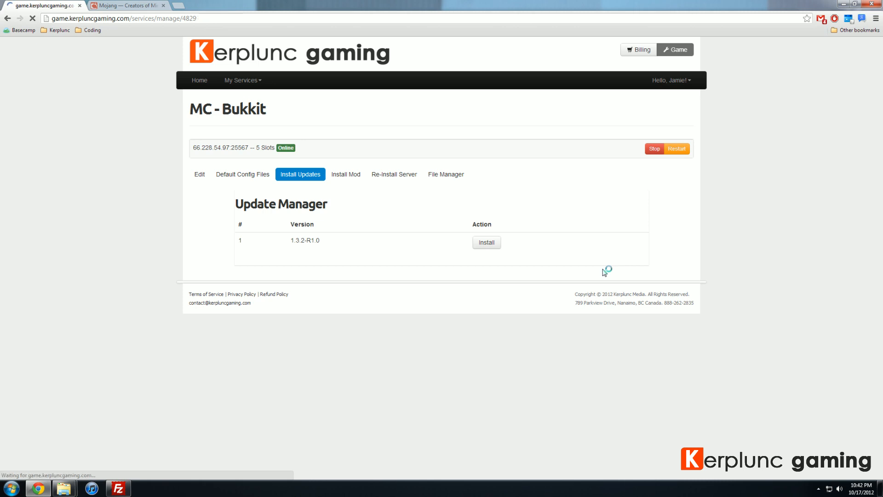
{"action": "left_click", "coordinate": [199, 174]}
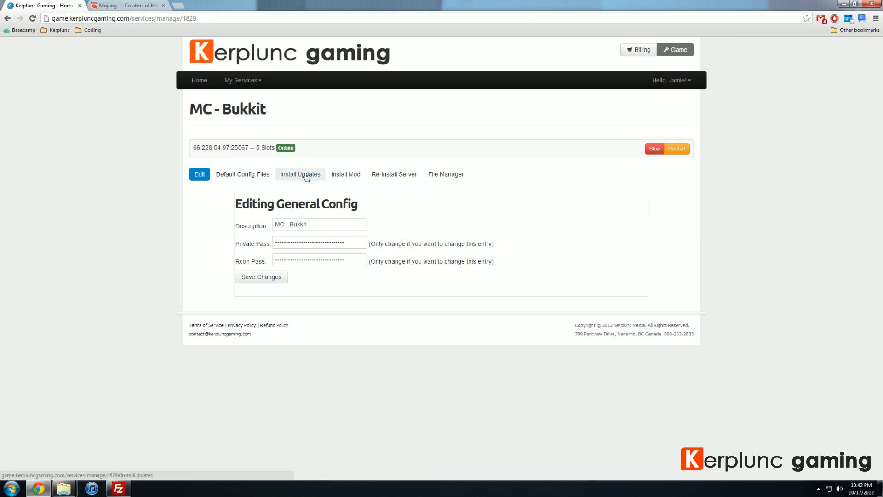
{"action": "left_click", "coordinate": [301, 174]}
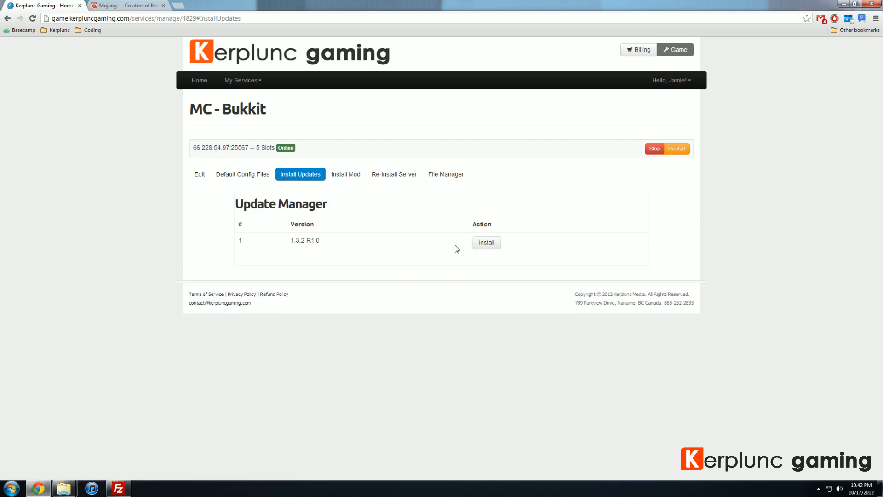
{"action": "mouse_move", "coordinate": [651, 188]}
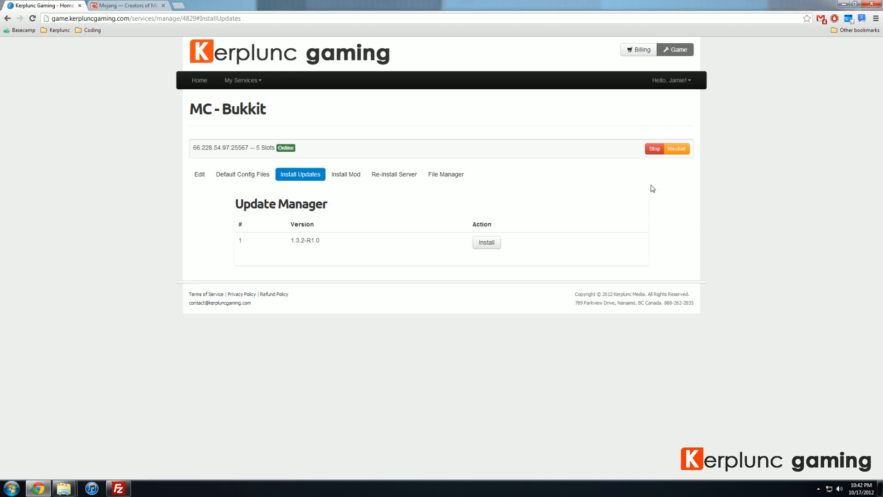
{"action": "mouse_move", "coordinate": [636, 182]}
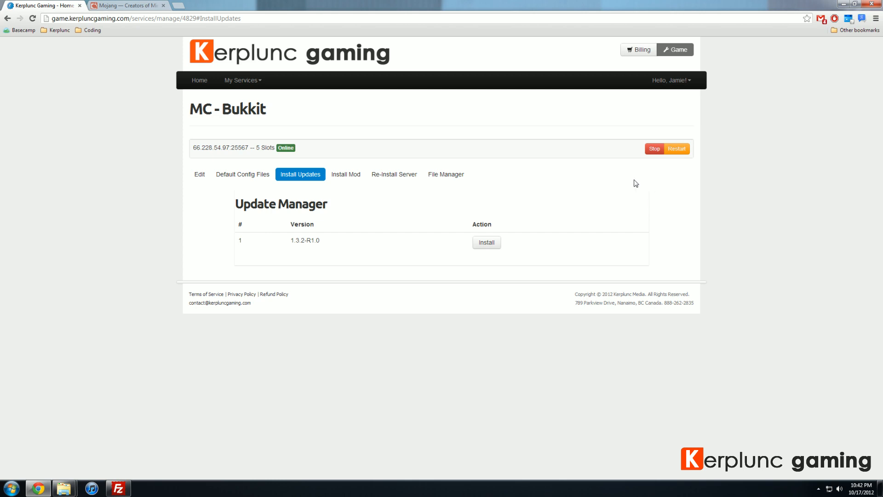
{"action": "mouse_move", "coordinate": [227, 238]}
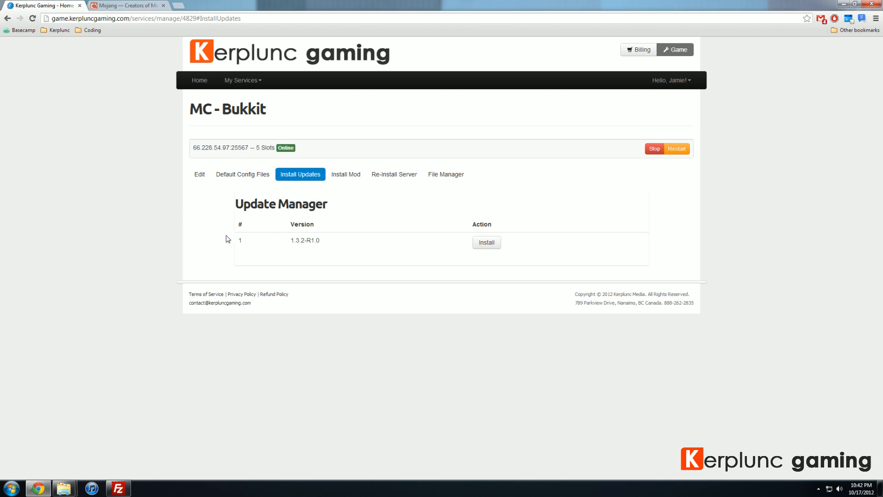
{"action": "mouse_move", "coordinate": [217, 262]}
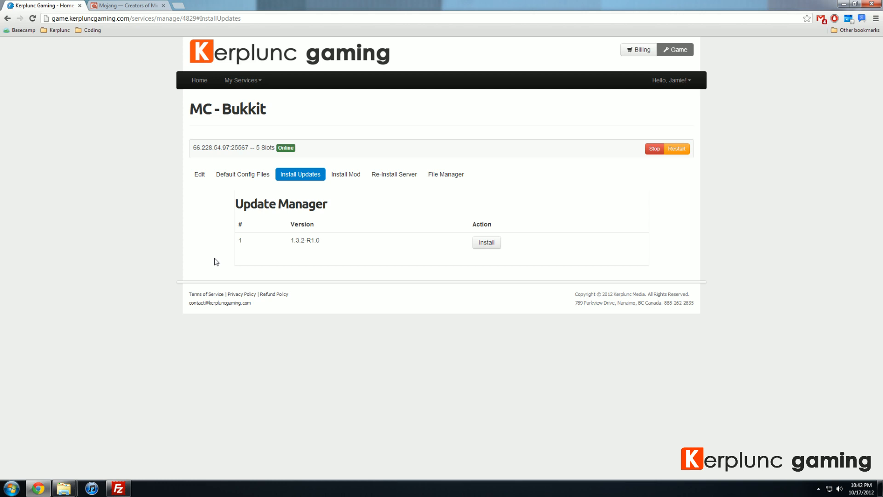
{"action": "mouse_move", "coordinate": [225, 253]}
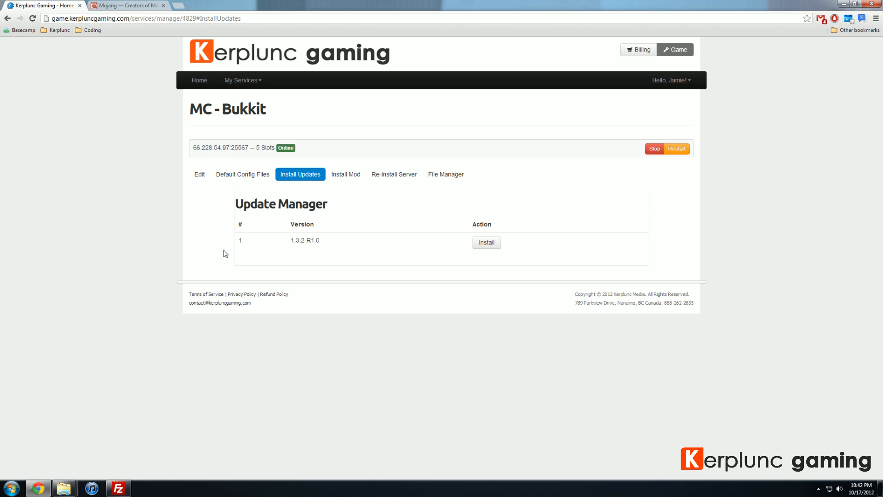
{"action": "mouse_move", "coordinate": [235, 184]}
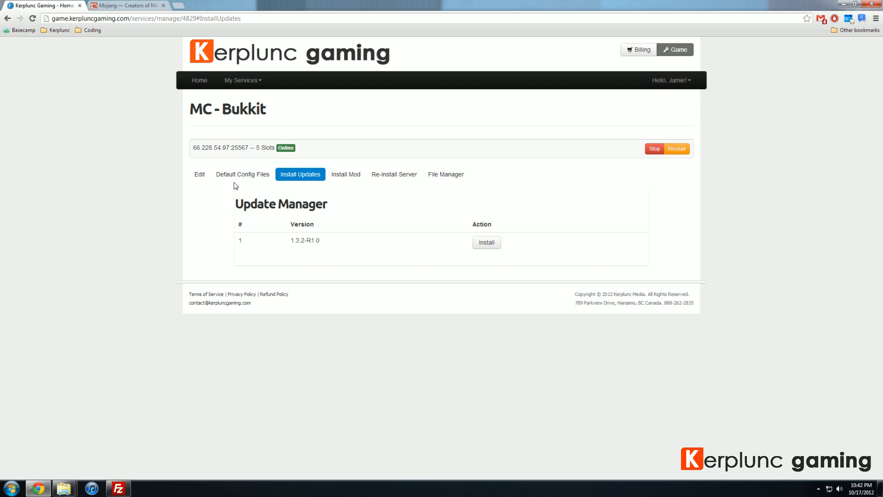
{"action": "mouse_move", "coordinate": [236, 178]}
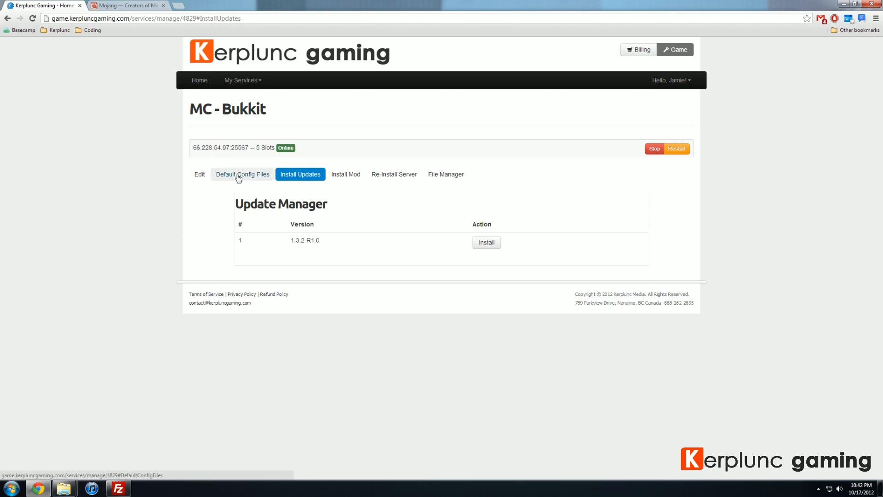
Open server.properties for editing from the Default Config Files list.
{"action": "left_click", "coordinate": [242, 175]}
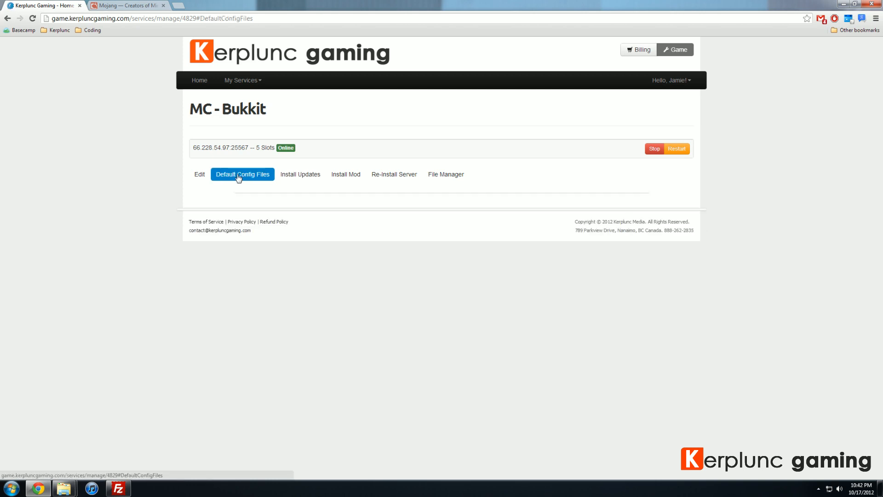
{"action": "left_click", "coordinate": [243, 174]}
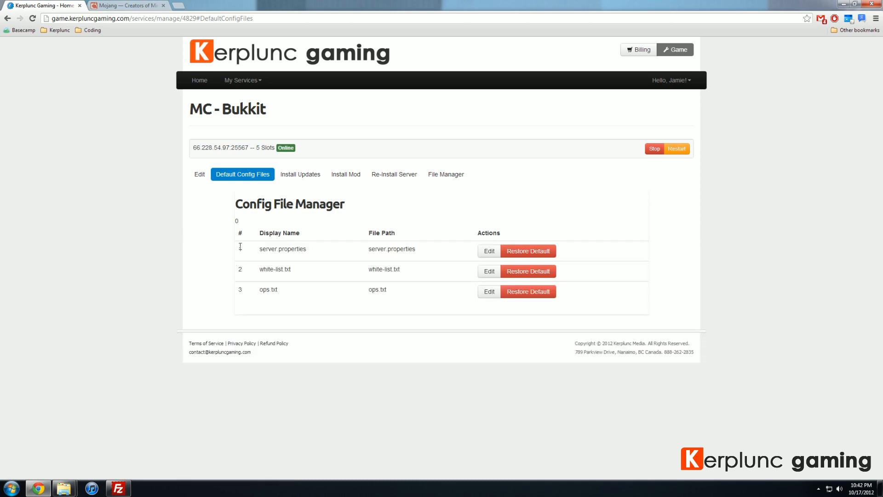
{"action": "mouse_move", "coordinate": [259, 252]}
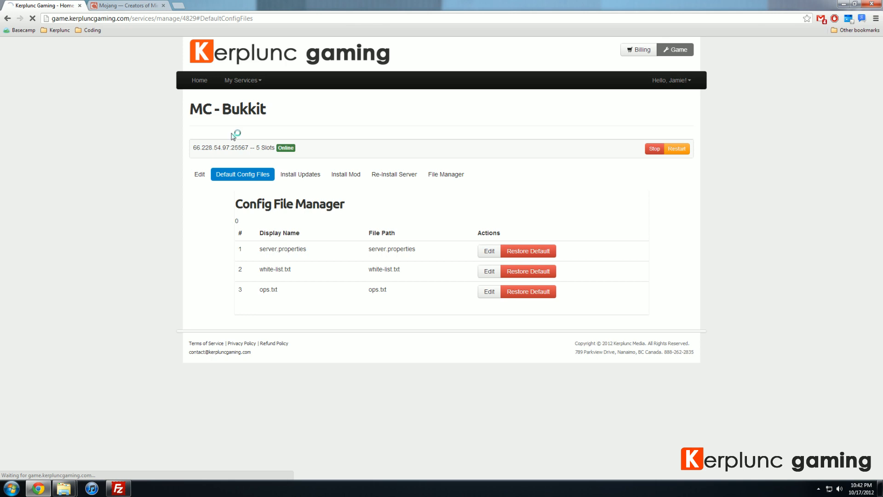
{"action": "left_click", "coordinate": [490, 250]}
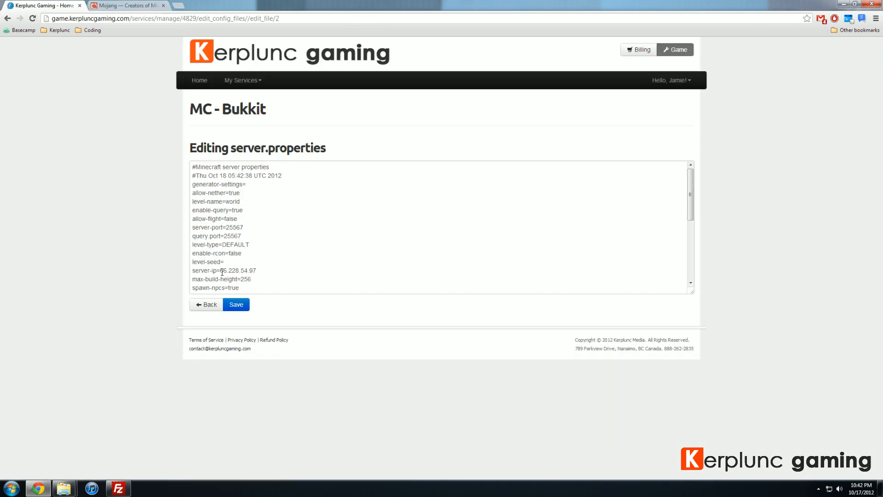
Add an allow-command-block= line at the end of server.properties.
{"action": "type", "text": "a"}
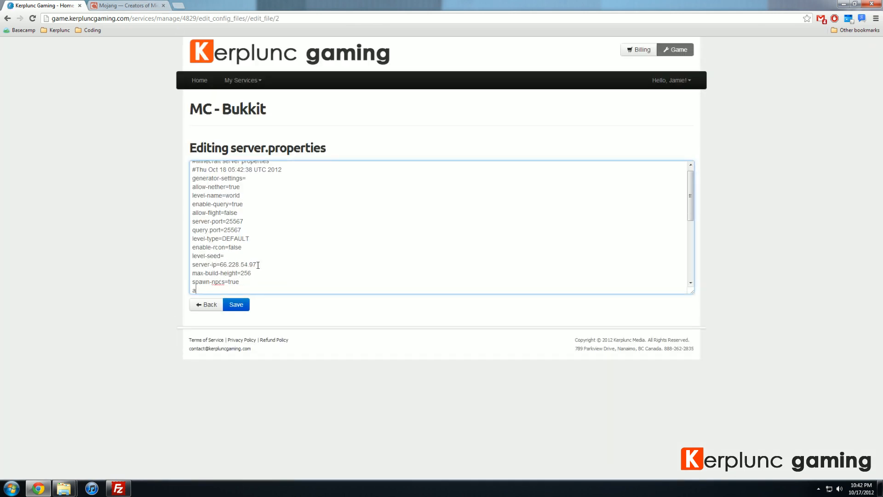
{"action": "type", "text": "llow-"}
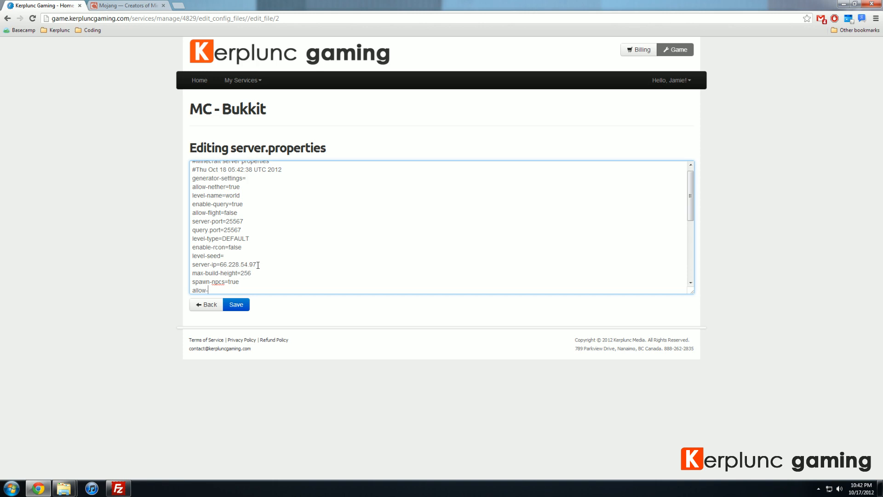
{"action": "type", "text": "command-bl"}
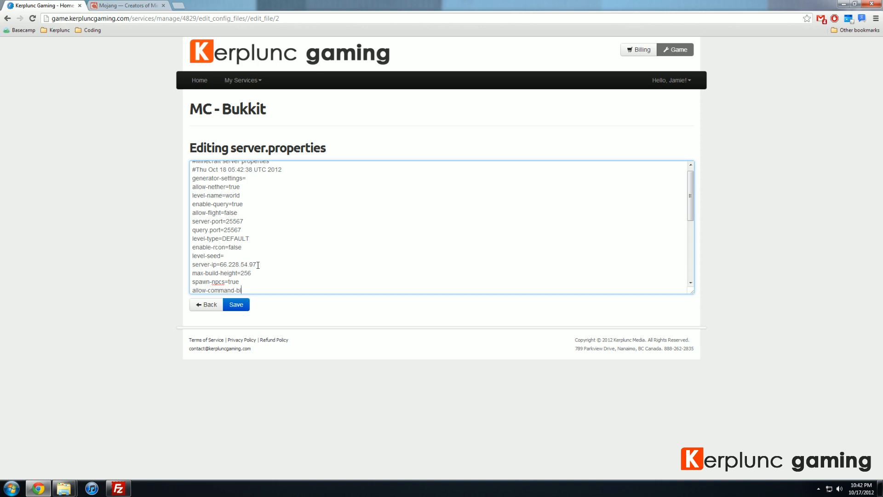
{"action": "type", "text": "ock="}
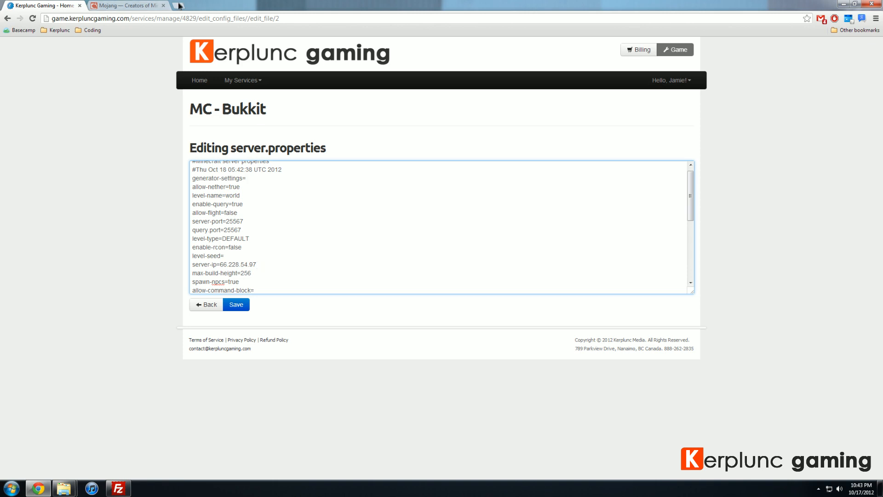
{"action": "type", "text": "serv"}
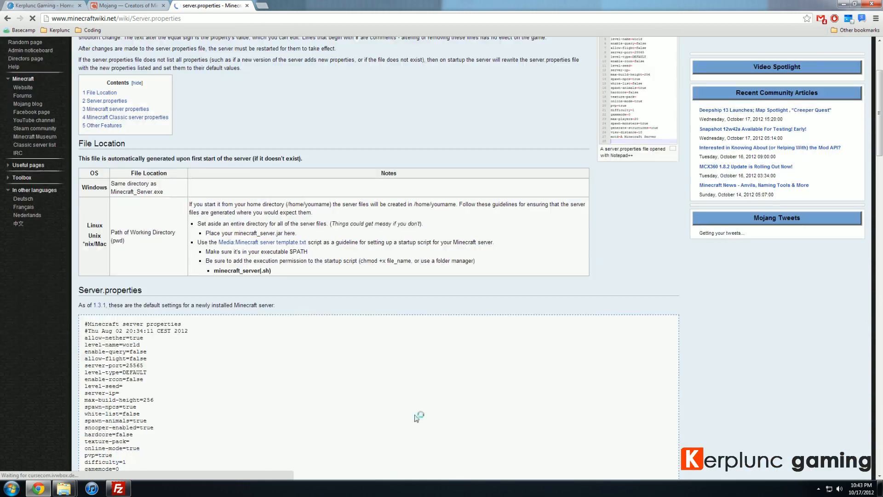
Read the Minecraft Wiki server.properties table, then return to the panel editor.
{"action": "scroll", "scroll_direction": "down", "scroll_amount": 3}
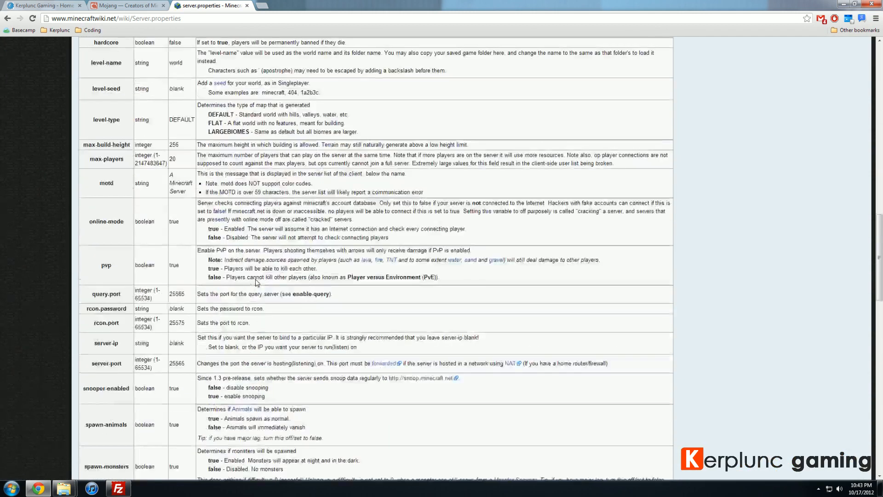
{"action": "scroll", "scroll_direction": "down", "scroll_amount": 3}
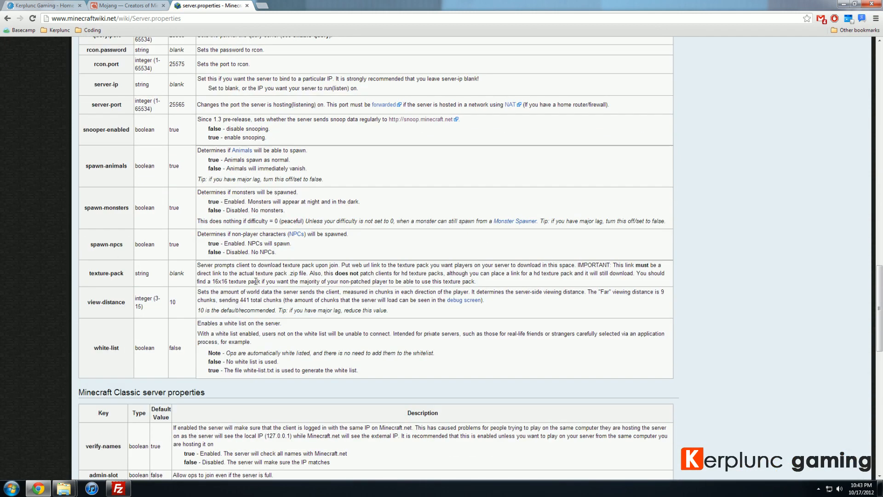
{"action": "scroll", "scroll_direction": "up", "scroll_amount": 3}
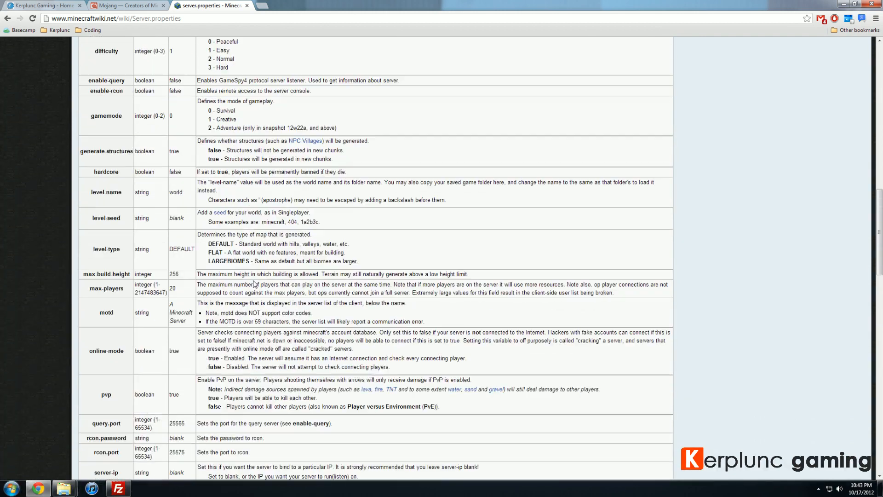
{"action": "scroll", "scroll_direction": "up", "scroll_amount": 3}
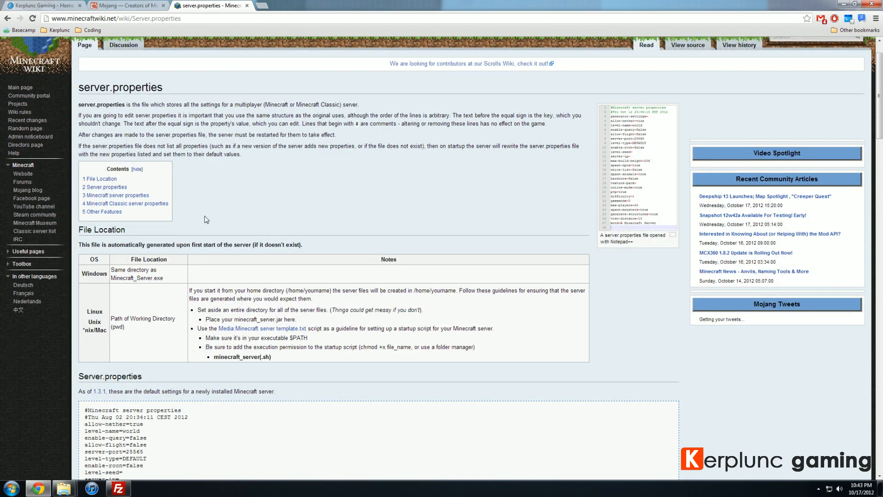
{"action": "left_click", "coordinate": [39, 8]}
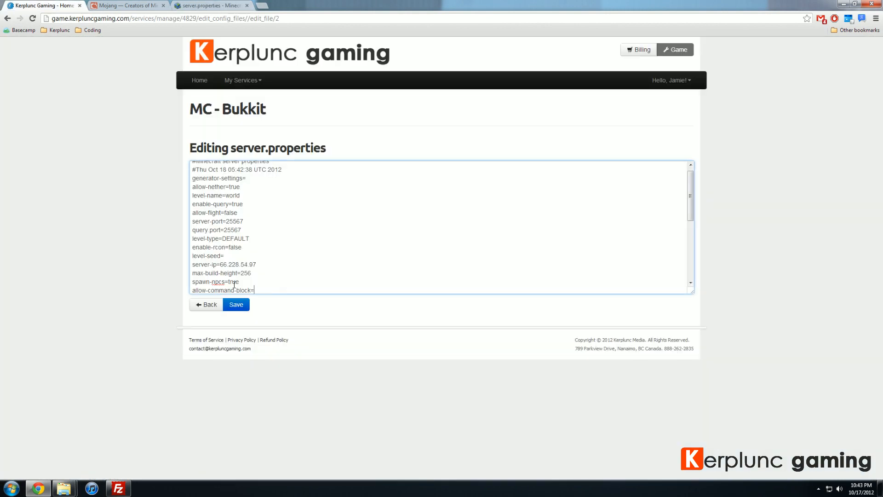
{"action": "mouse_move", "coordinate": [371, 244]}
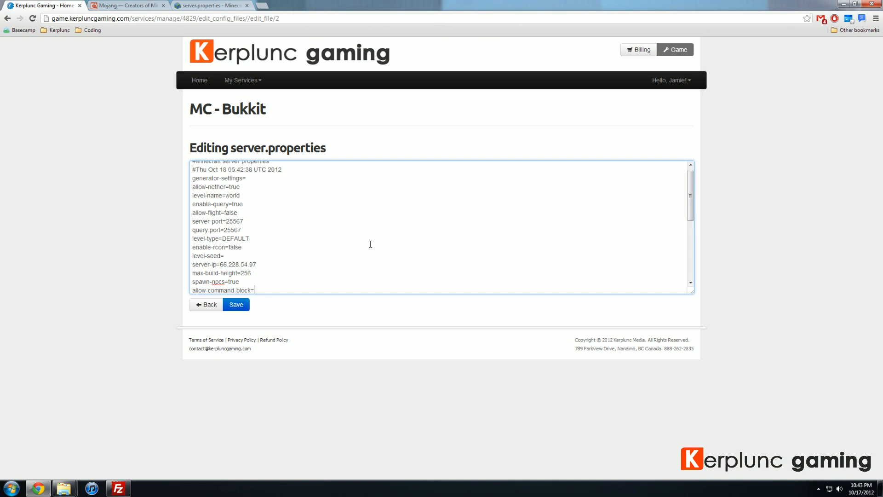
Set allow-command-block=true, save server.properties, and return to the MC - Bukkit page.
{"action": "type", "text": "true"}
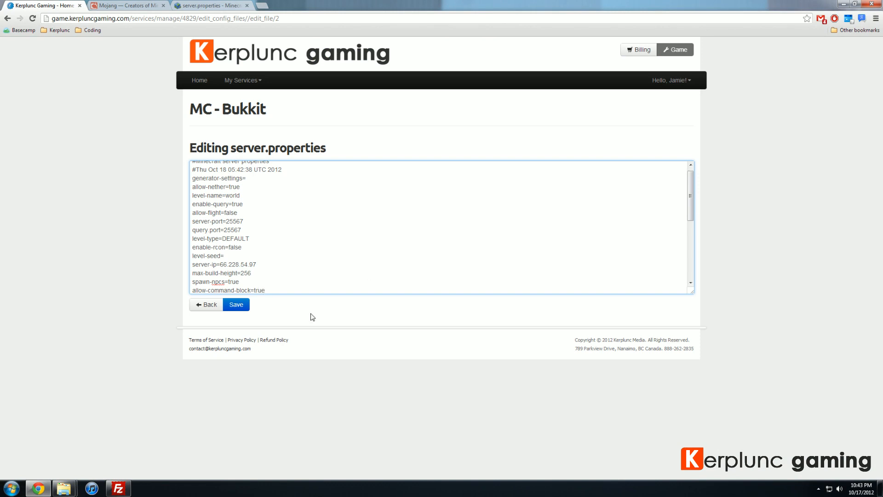
{"action": "left_click", "coordinate": [236, 304]}
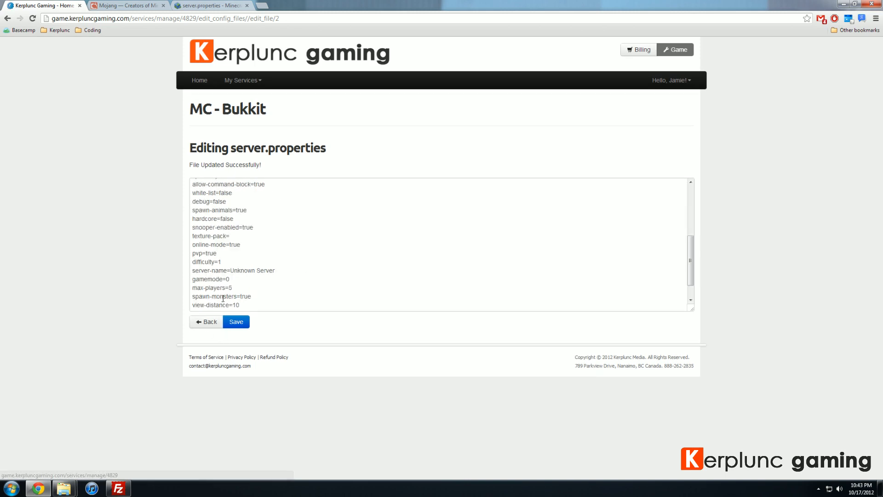
{"action": "scroll", "scroll_direction": "down", "scroll_amount": 3}
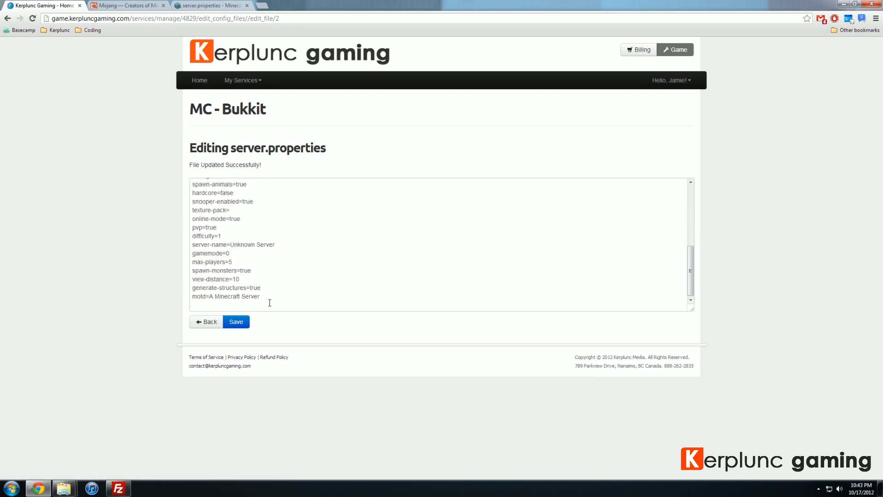
{"action": "left_click", "coordinate": [206, 321]}
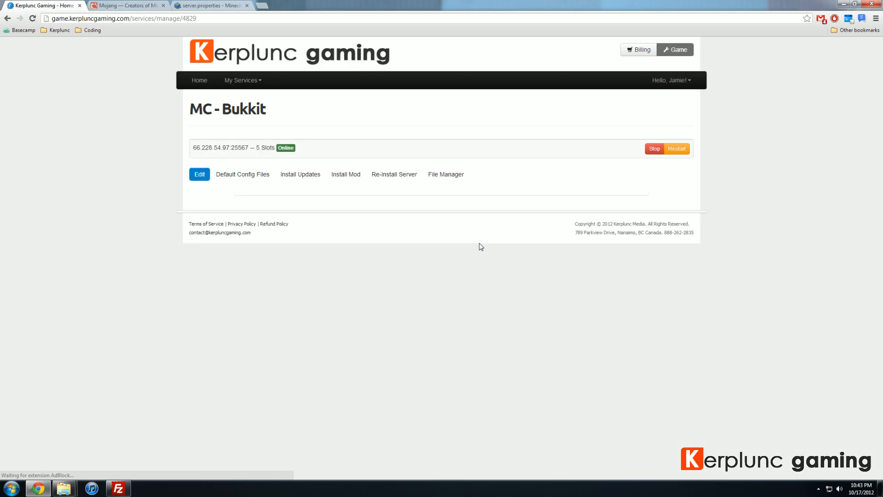
Open the MC - Bukkit Editing General Config form with description and password fields.
{"action": "left_click", "coordinate": [199, 174]}
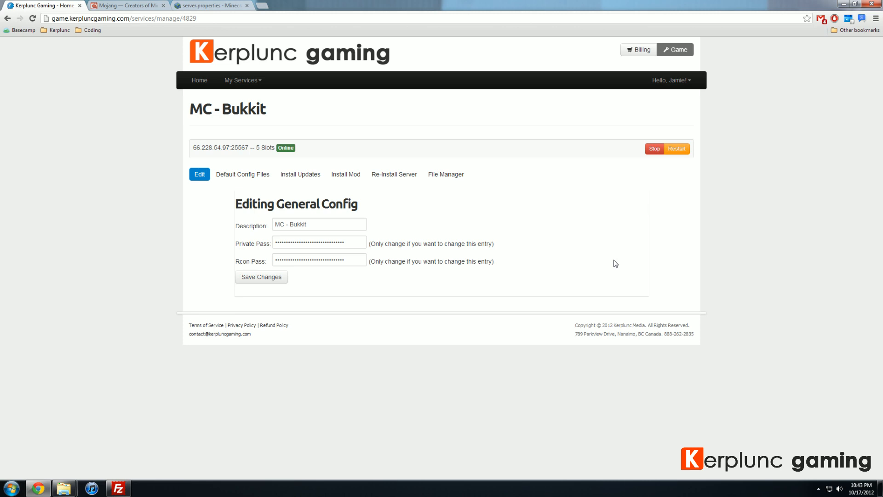
{"action": "mouse_move", "coordinate": [610, 261]}
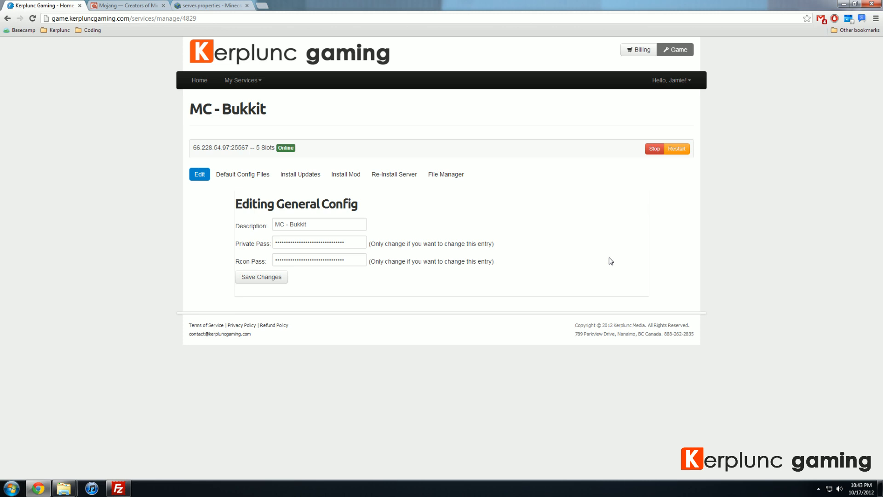